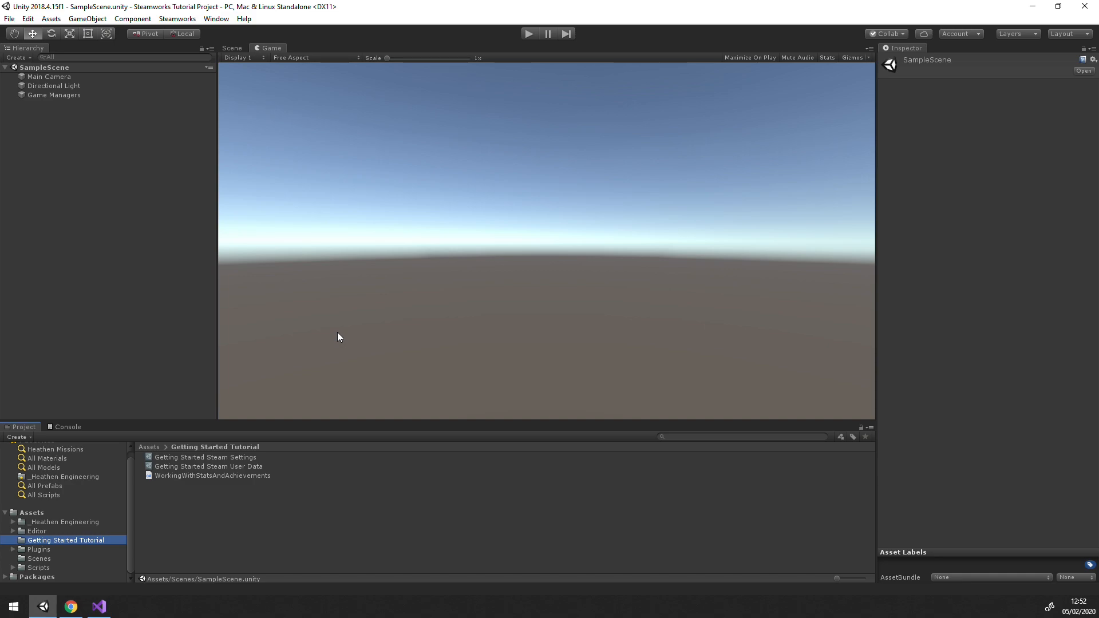
{"action": "mouse_move", "coordinate": [236, 461]}
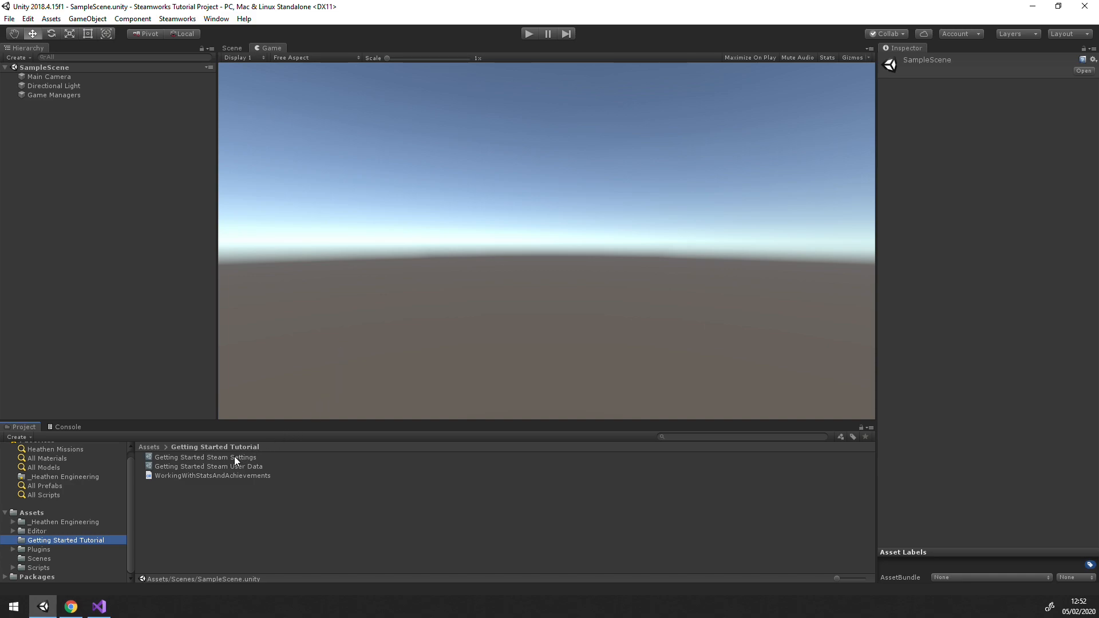
- Show the Getting Started Steam Settings asset with its empty Stats and Achievements lists expanded
{"action": "left_click", "coordinate": [205, 457]}
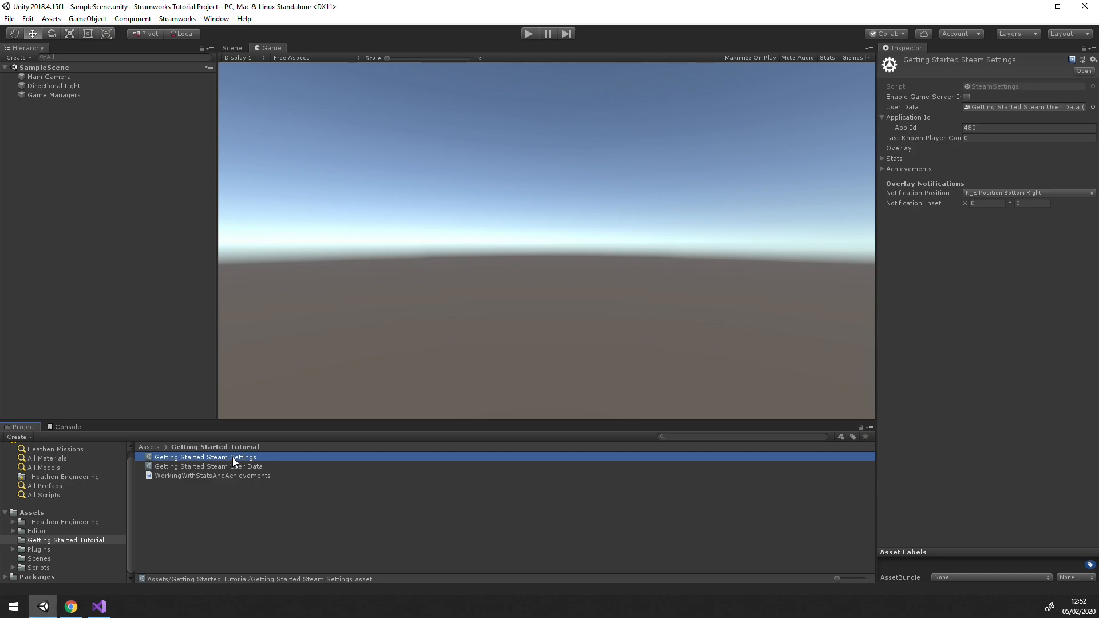
{"action": "mouse_move", "coordinate": [999, 113]}
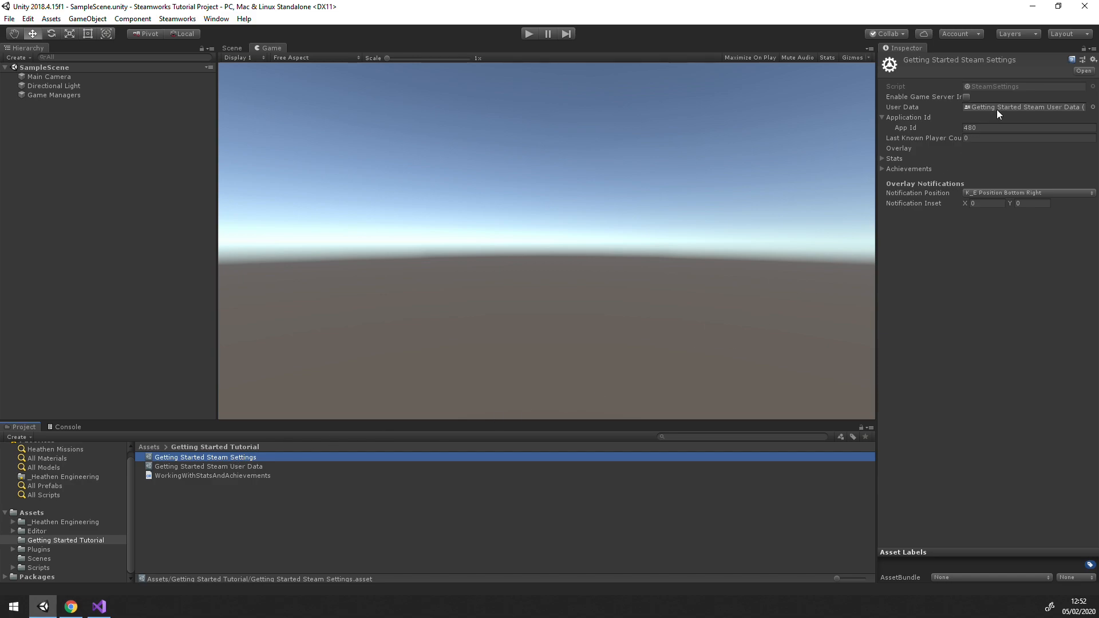
{"action": "mouse_move", "coordinate": [994, 105]}
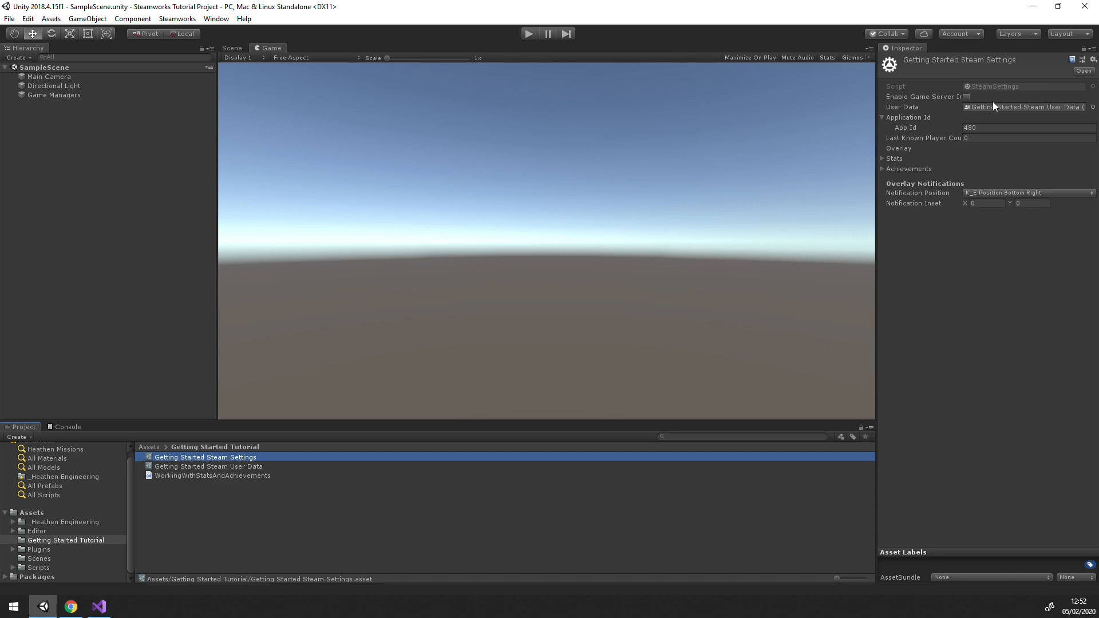
{"action": "mouse_move", "coordinate": [986, 118]}
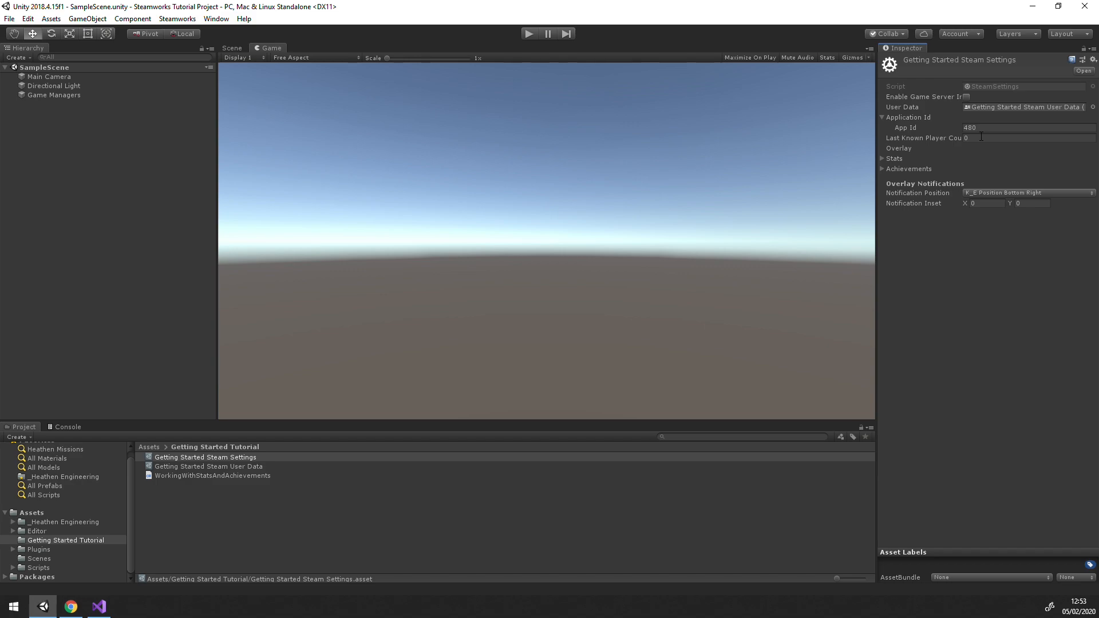
{"action": "left_click", "coordinate": [882, 158]}
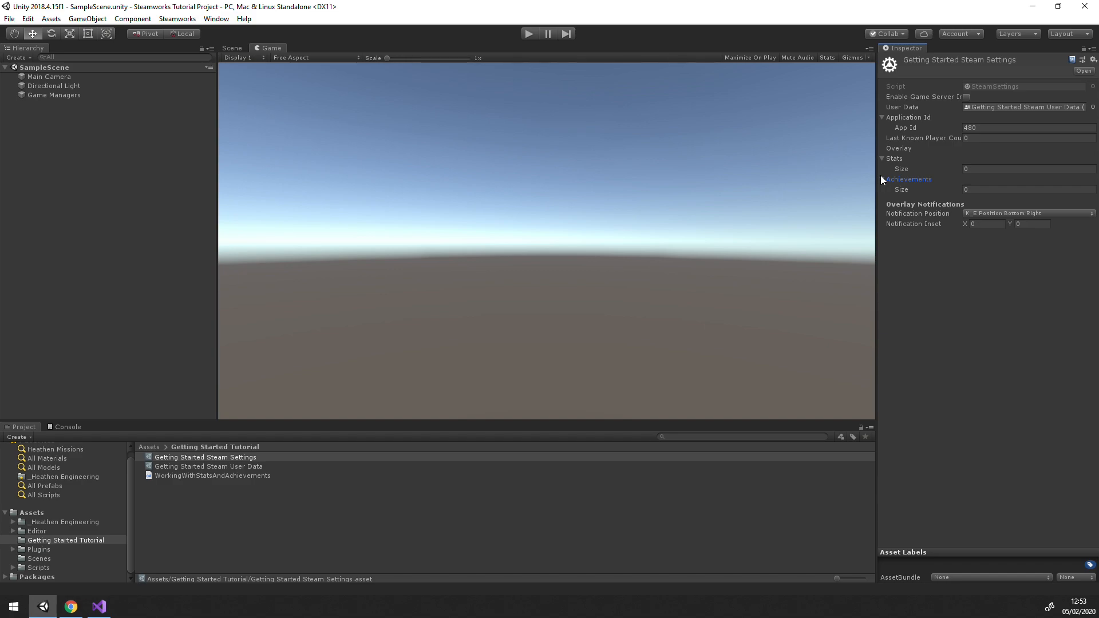
{"action": "left_click", "coordinate": [883, 178]}
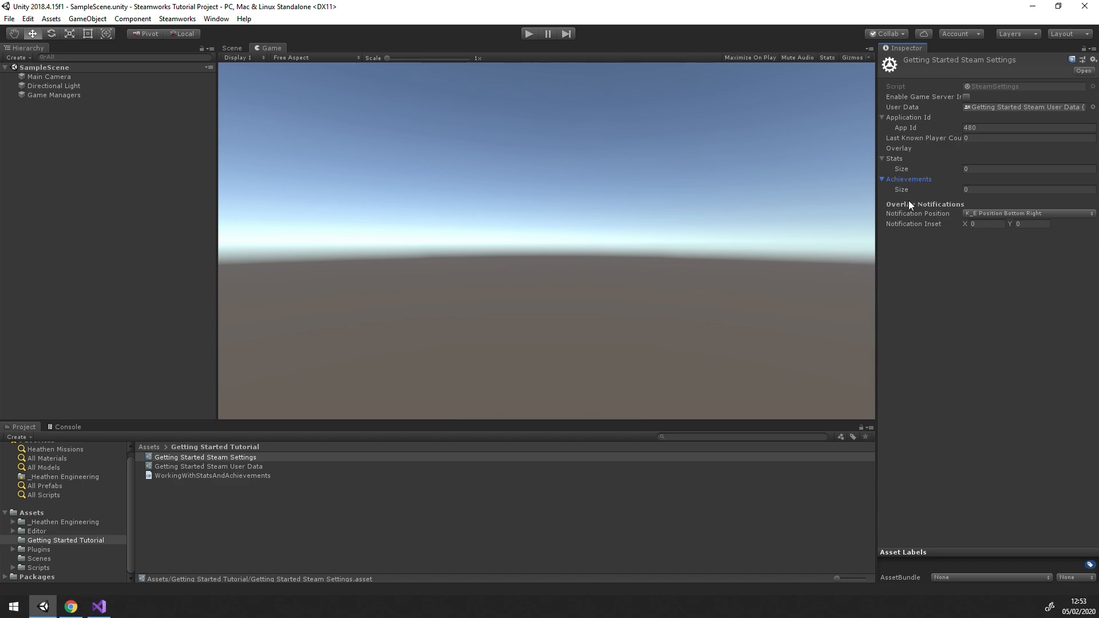
{"action": "left_click", "coordinate": [1027, 213]}
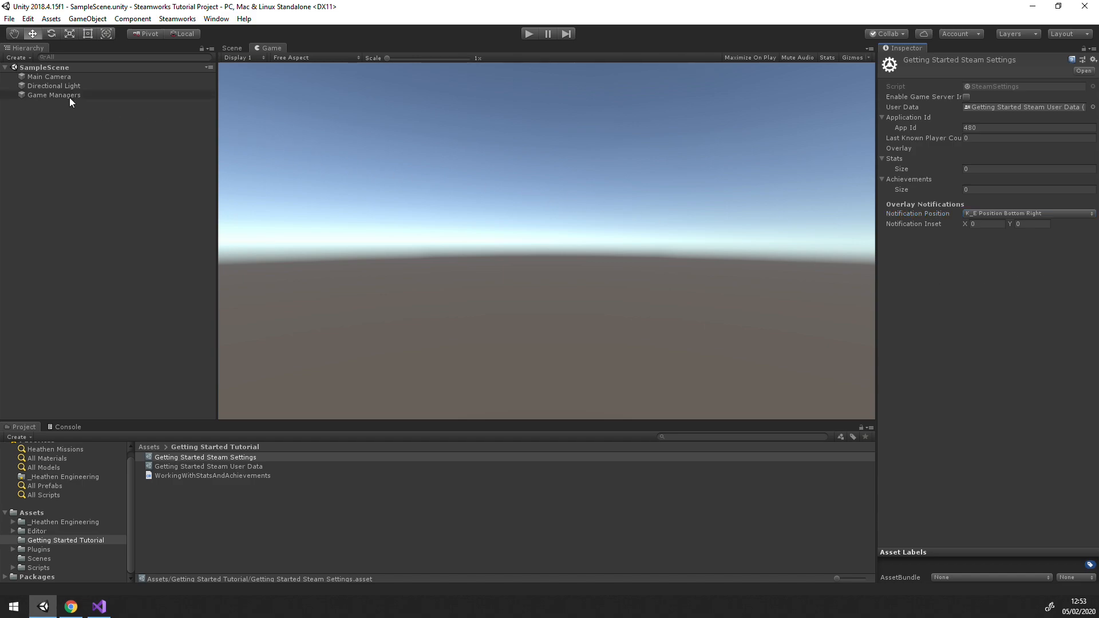
- Review the Game Managers Foundation Manager's Stats, Events and App & Overlay pages, then switch to the browser
{"action": "left_click", "coordinate": [54, 95]}
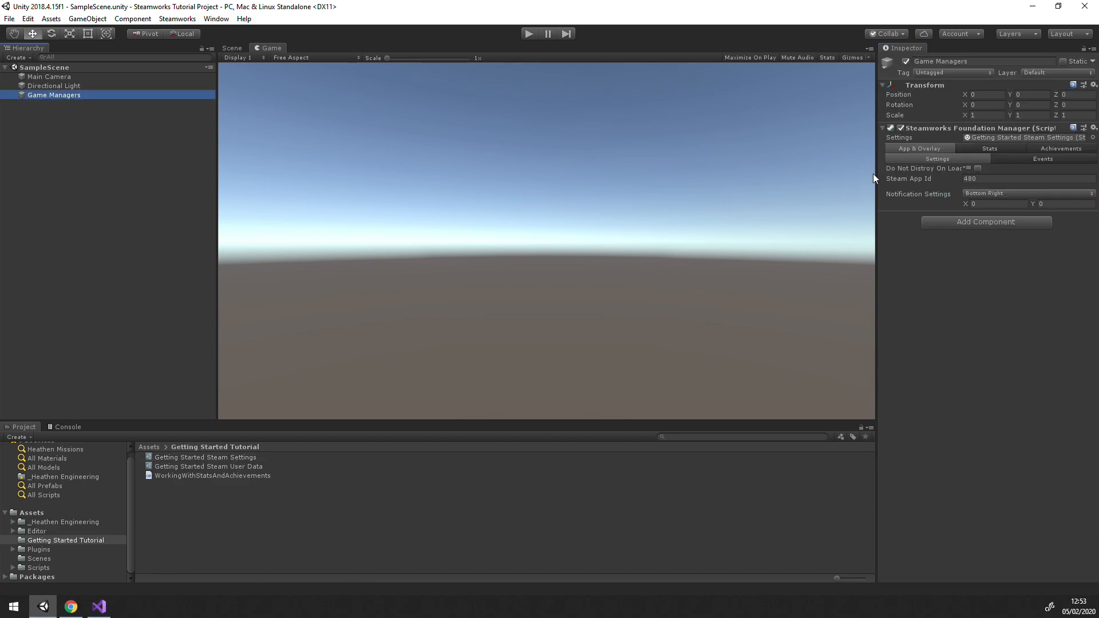
{"action": "mouse_move", "coordinate": [943, 222]}
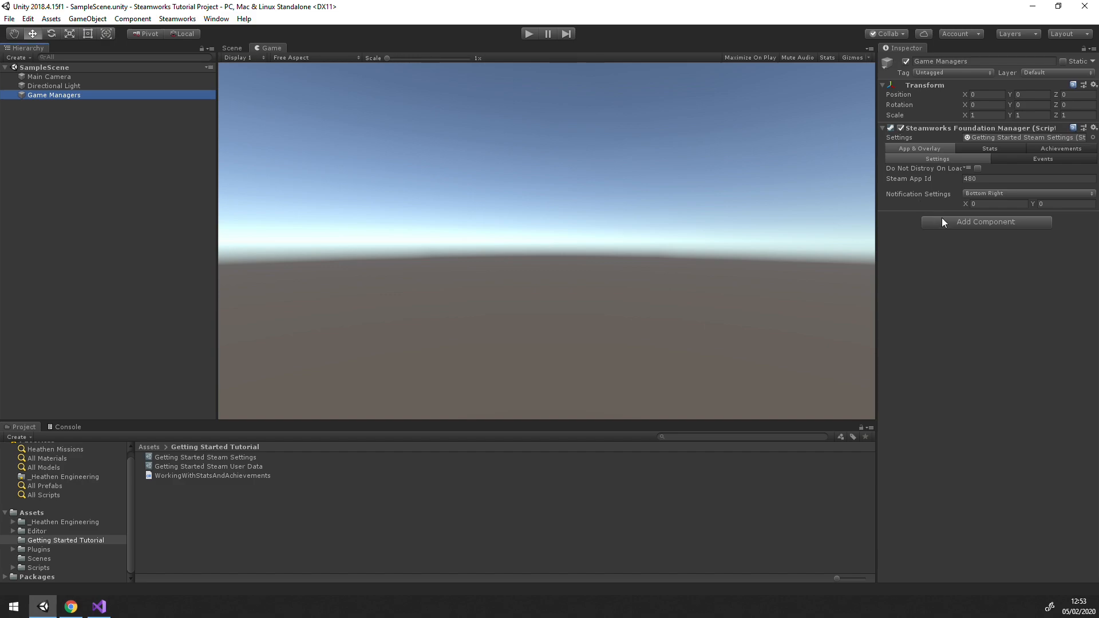
{"action": "left_click", "coordinate": [1061, 149]}
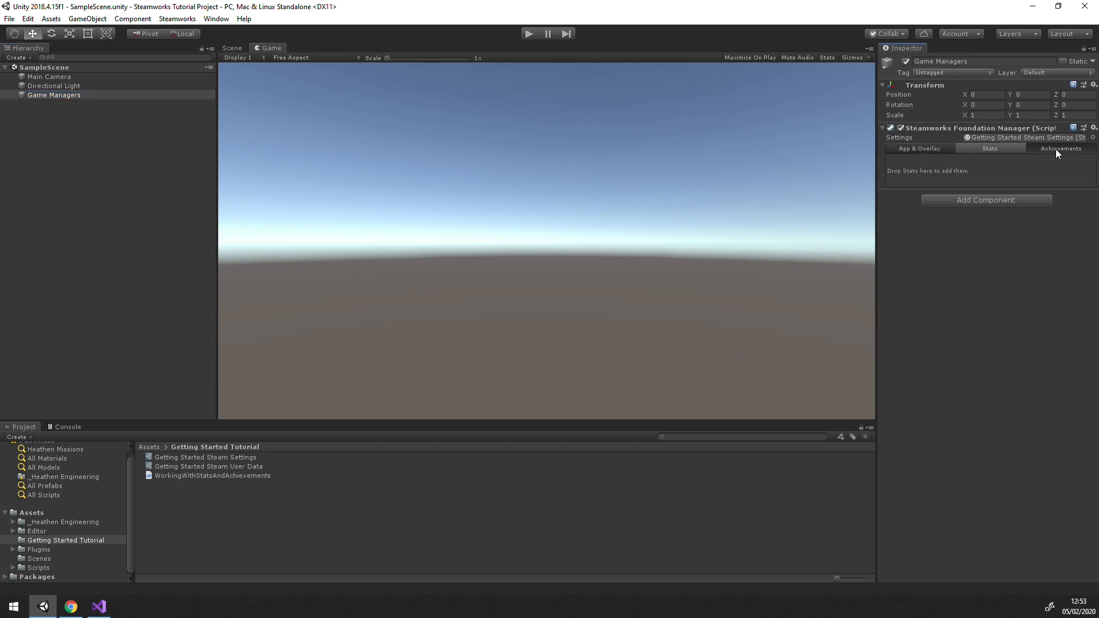
{"action": "left_click", "coordinate": [919, 147]}
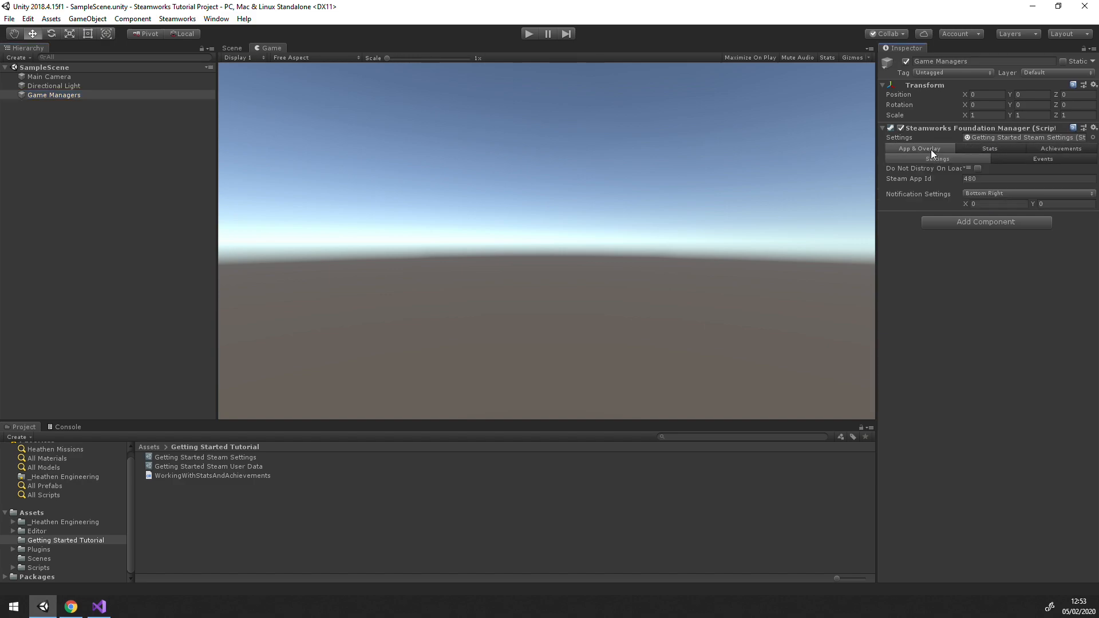
{"action": "mouse_move", "coordinate": [1019, 165]}
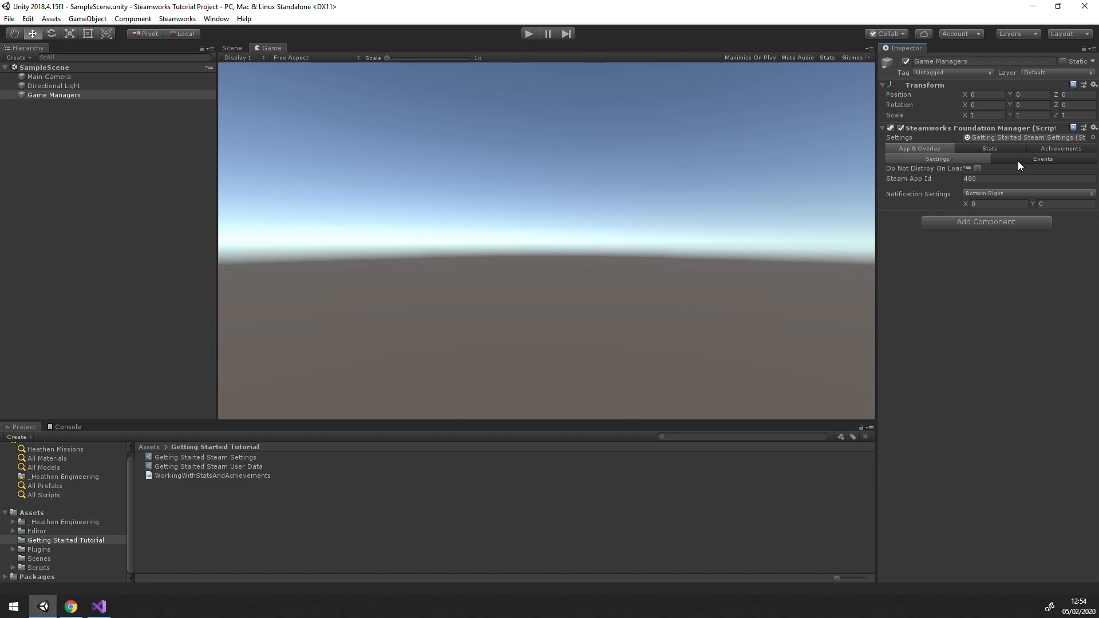
{"action": "left_click", "coordinate": [1042, 158]}
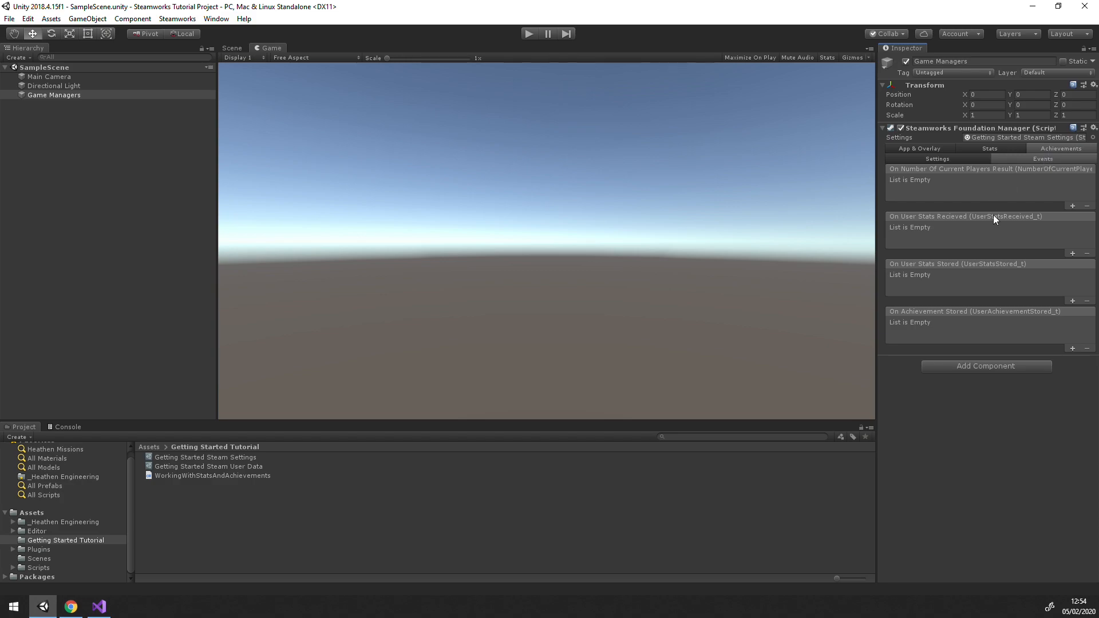
{"action": "left_click", "coordinate": [920, 148]}
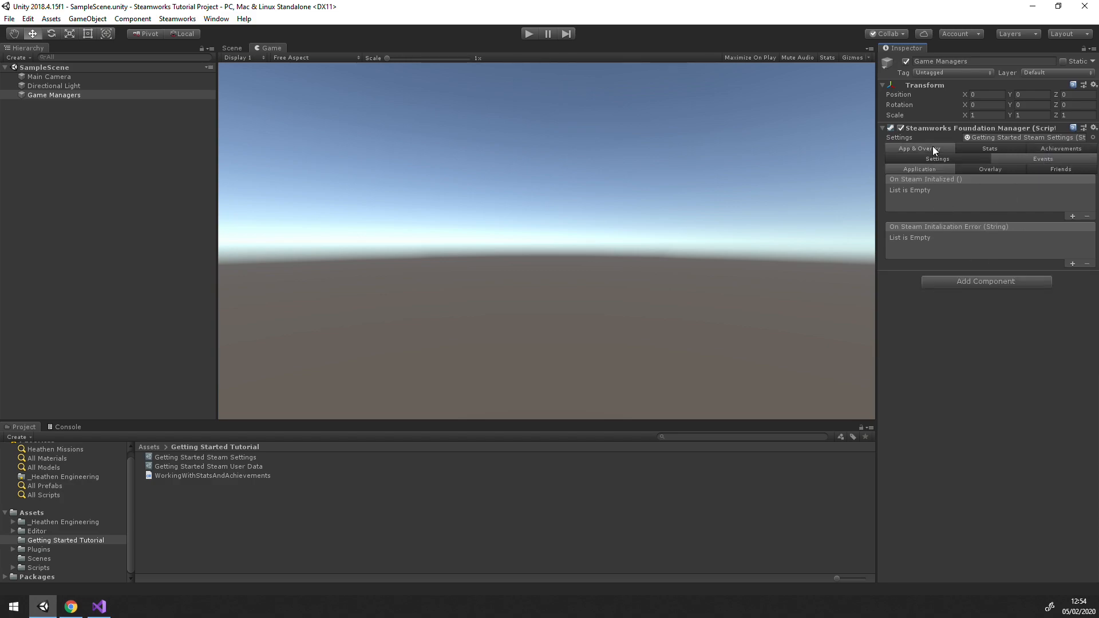
{"action": "left_click", "coordinate": [938, 158]}
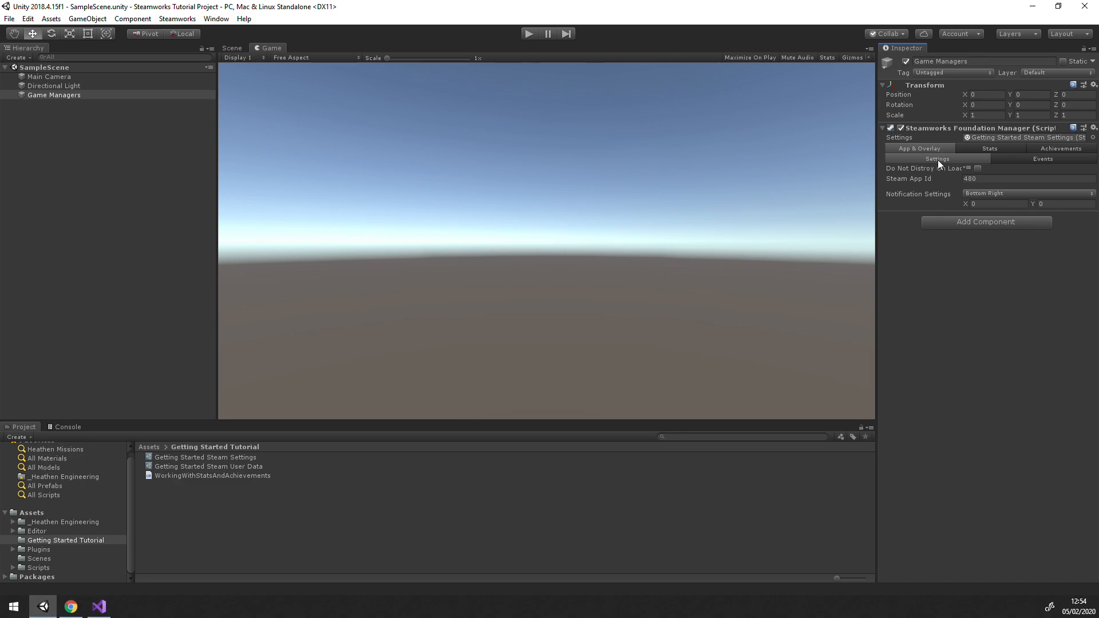
{"action": "left_click", "coordinate": [70, 607]}
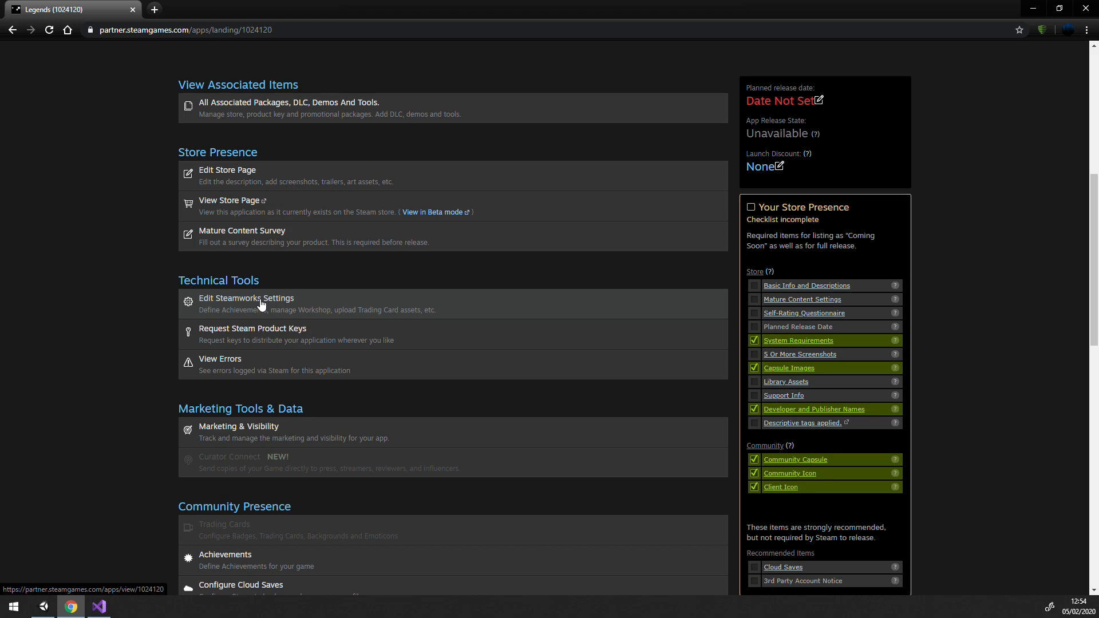
- Go from the Legends app's Steamworks settings to its Stats & Achievements > Stats page
{"action": "left_click", "coordinate": [246, 298]}
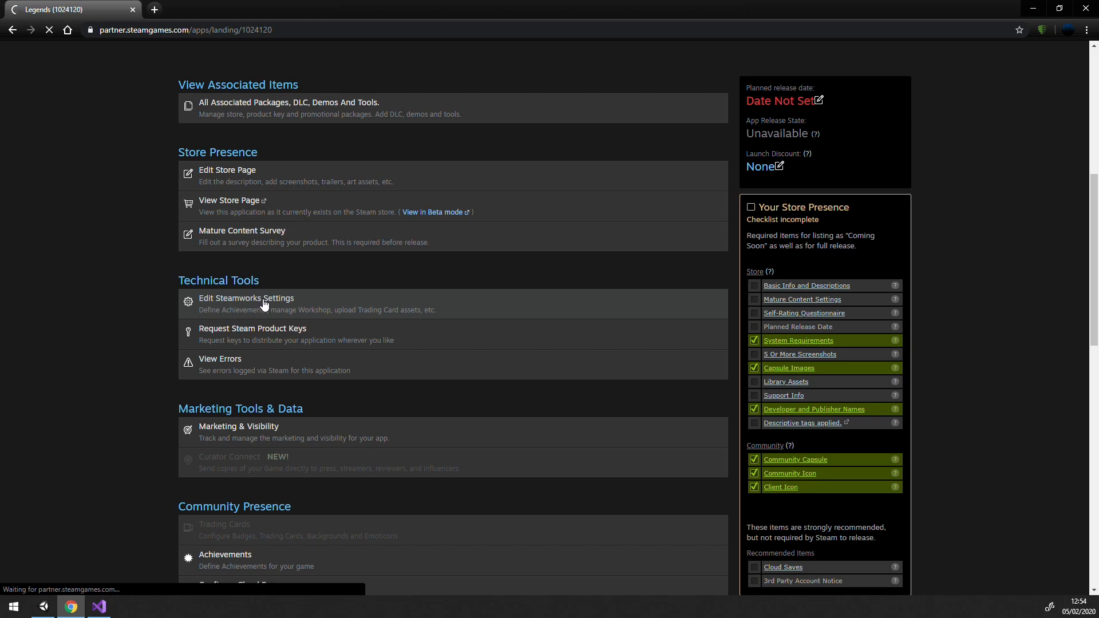
{"action": "left_click", "coordinate": [246, 298]}
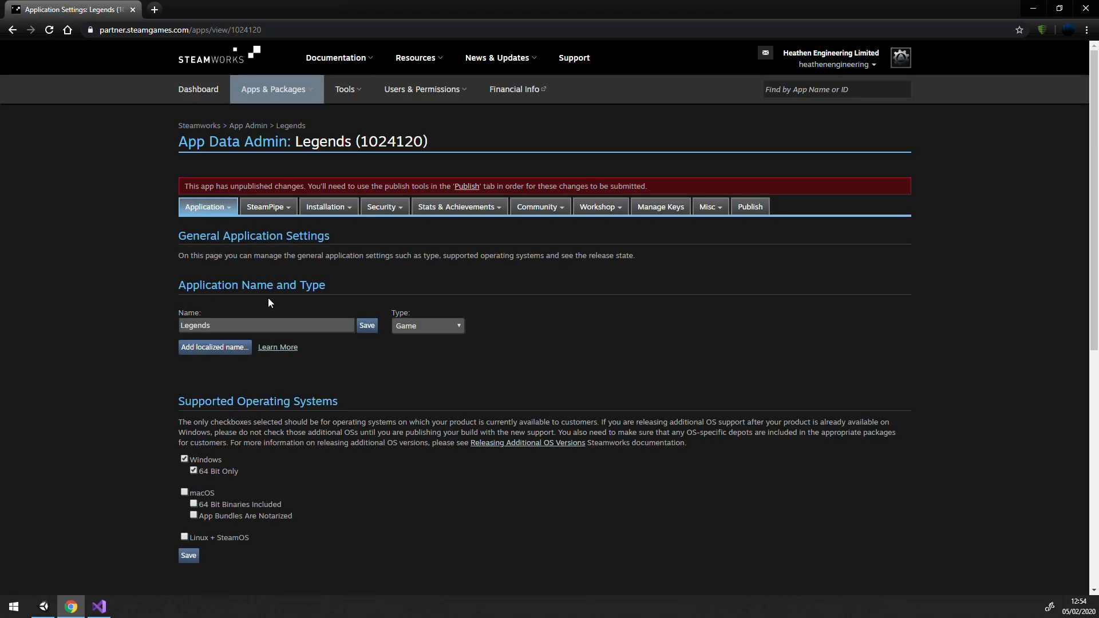
{"action": "left_click", "coordinate": [457, 206]}
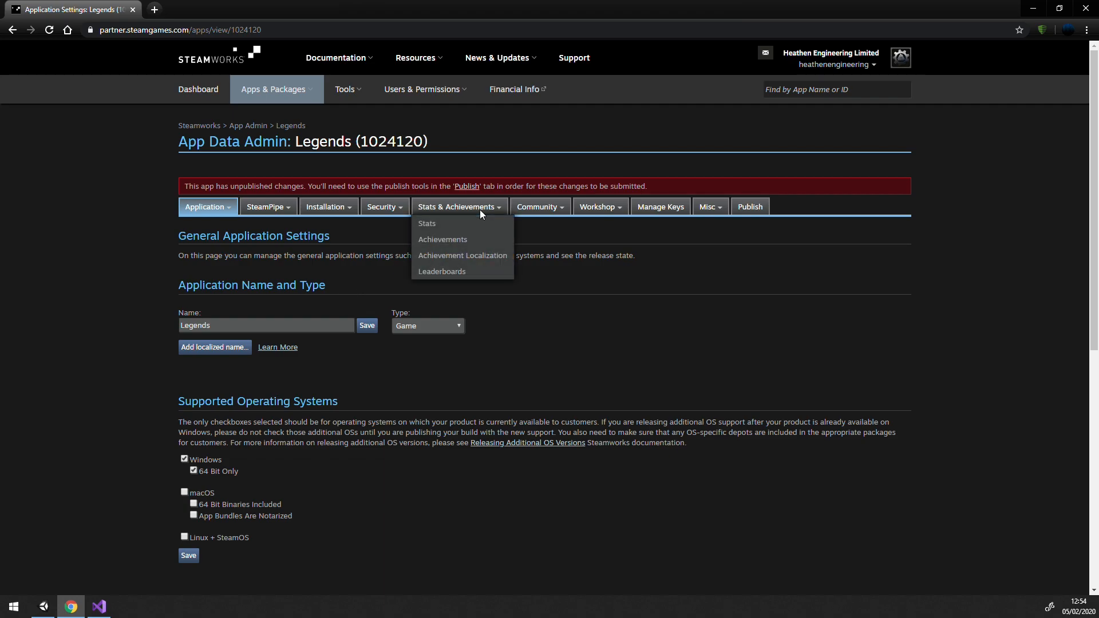
{"action": "left_click", "coordinate": [426, 223]}
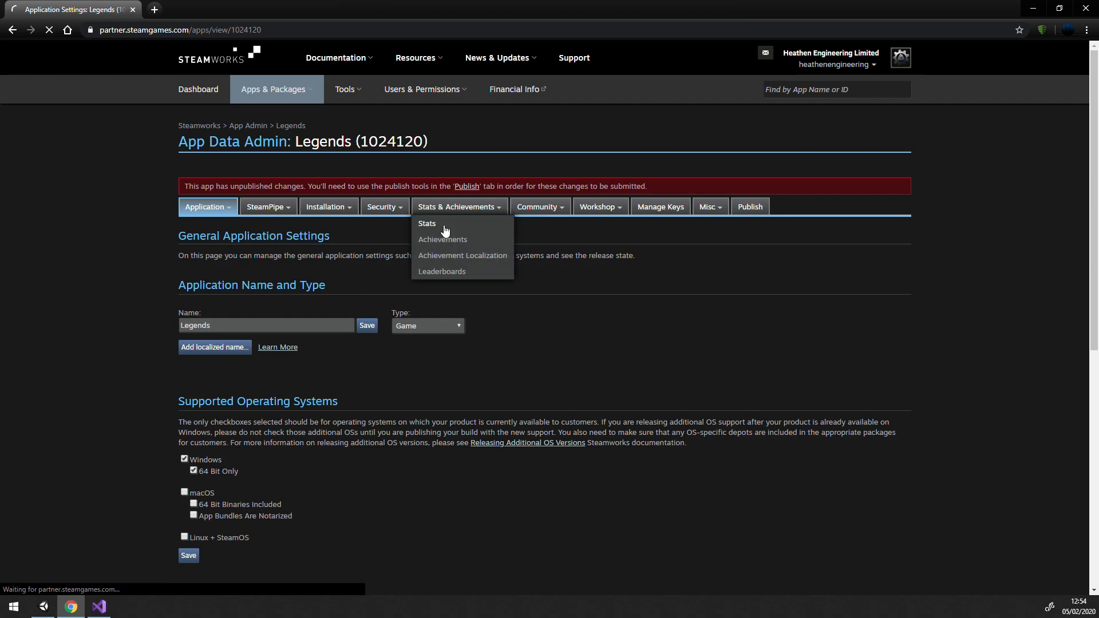
- Add a new INT stat row with display name 'example'
{"action": "left_click", "coordinate": [426, 223]}
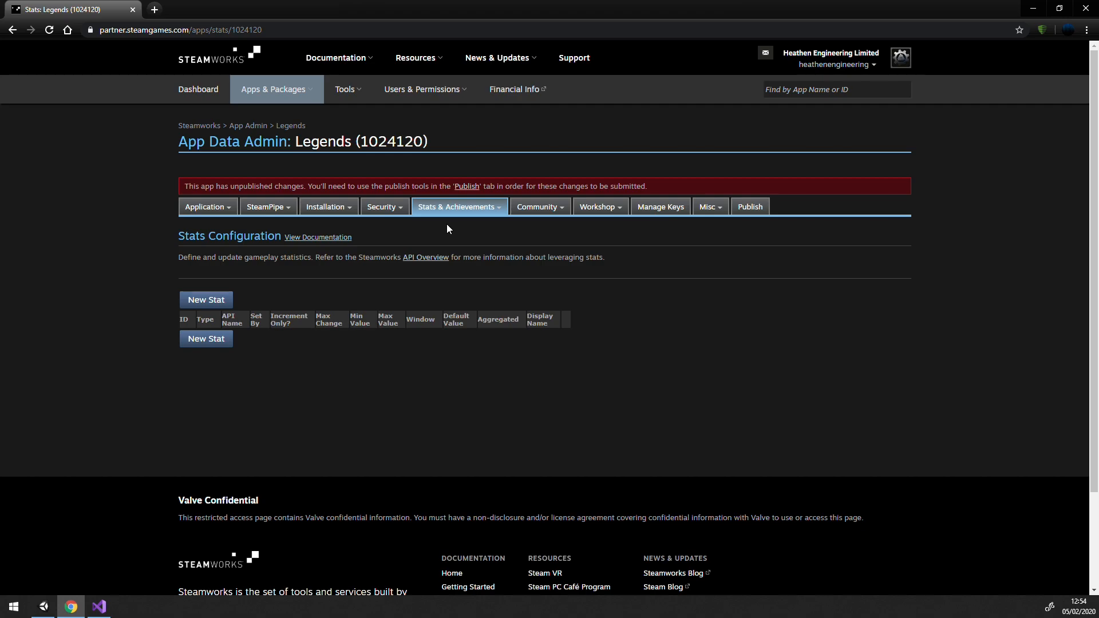
{"action": "mouse_move", "coordinate": [206, 300]}
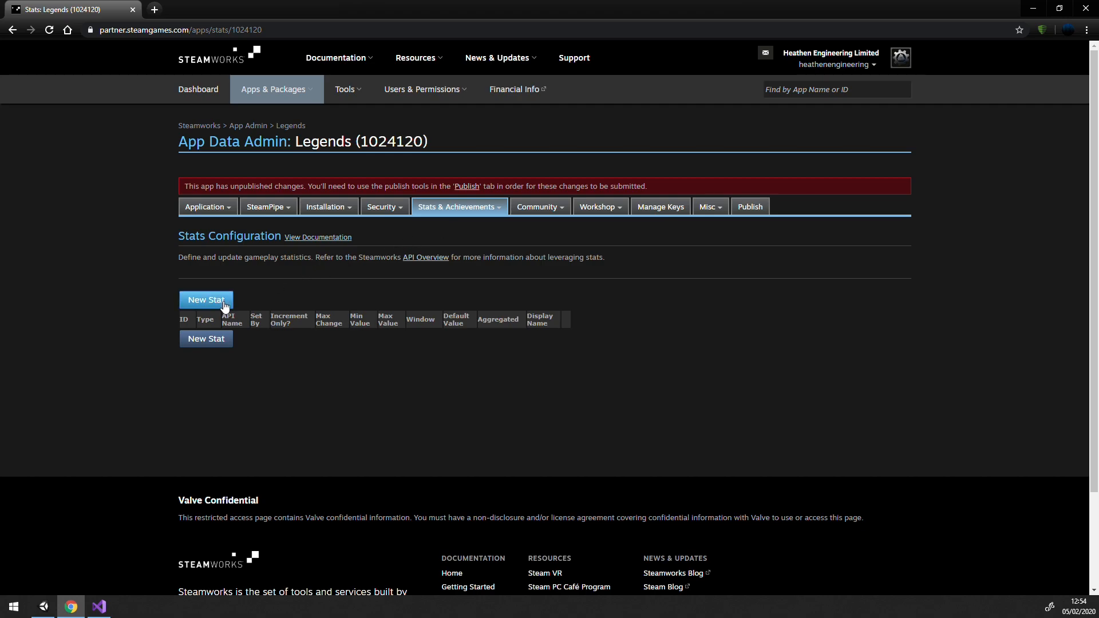
{"action": "left_click", "coordinate": [205, 298]}
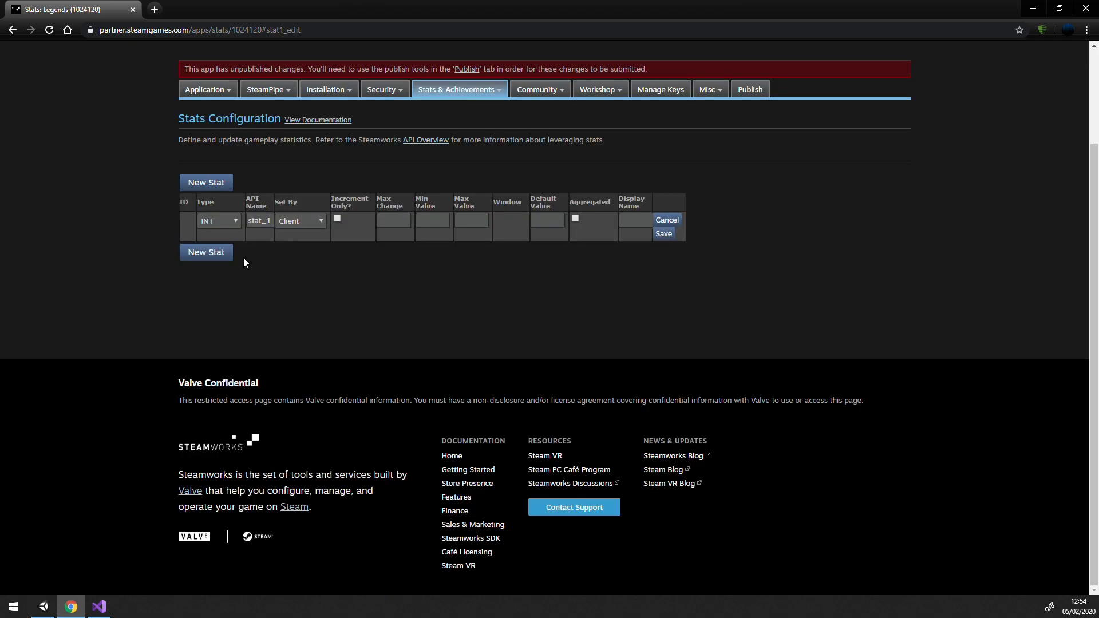
{"action": "left_click", "coordinate": [217, 221]}
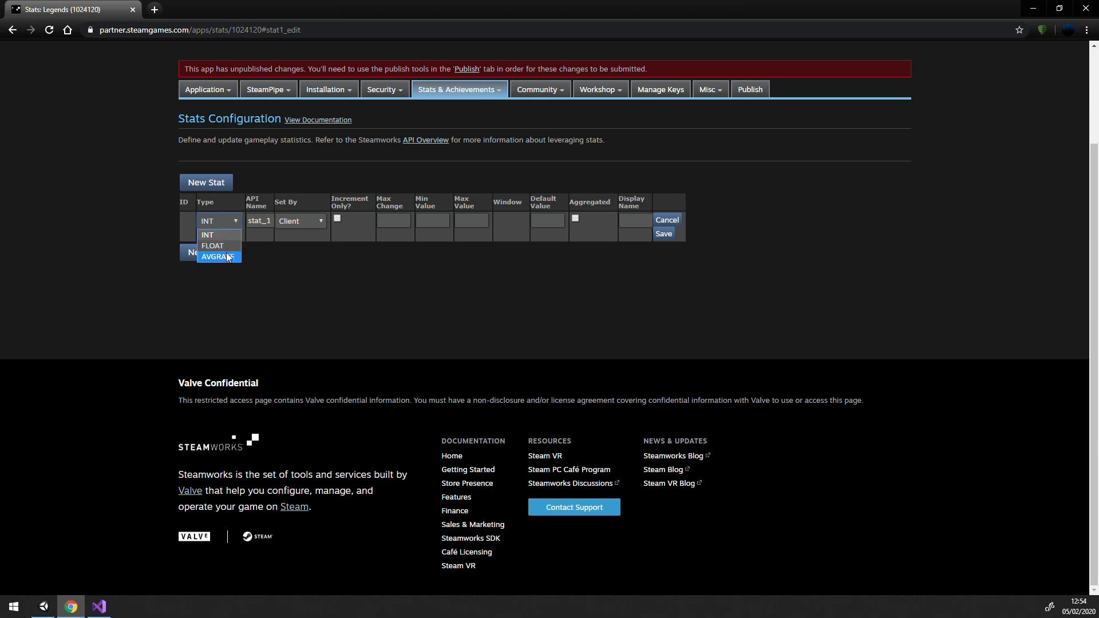
{"action": "left_click", "coordinate": [218, 221]}
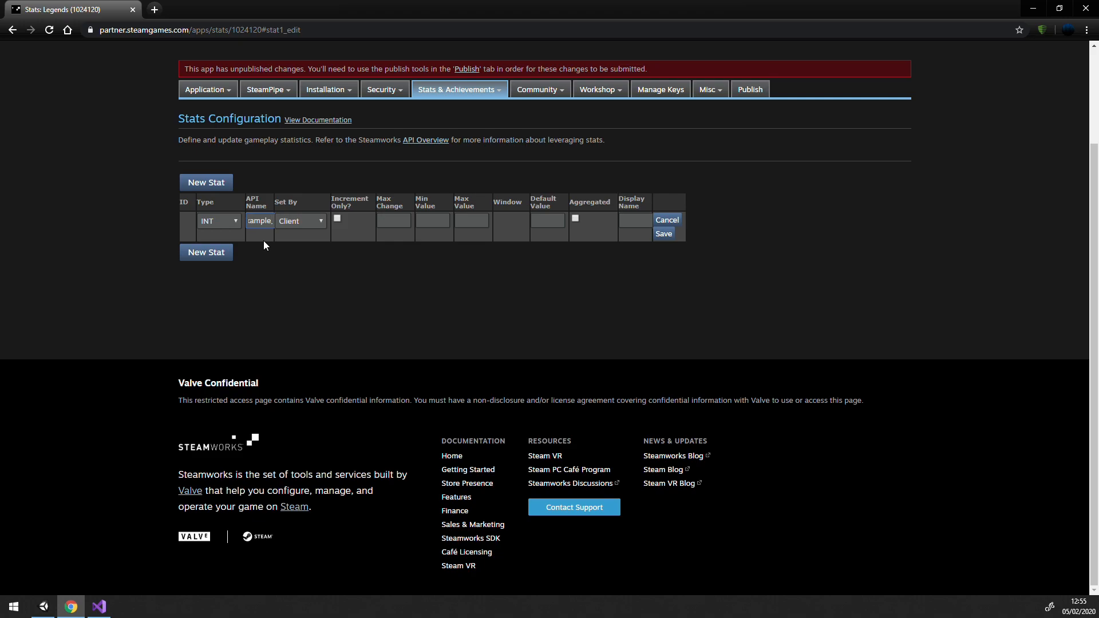
{"action": "type", "text": "example"}
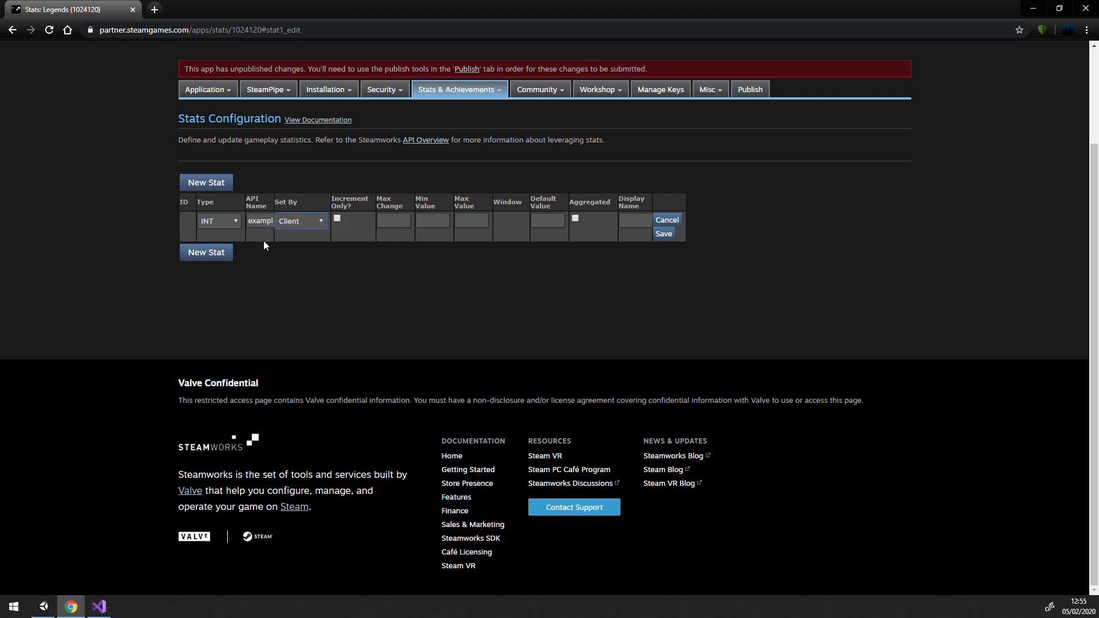
- Keep the stat set by Client with default value 0 and save it
{"action": "left_click", "coordinate": [300, 221]}
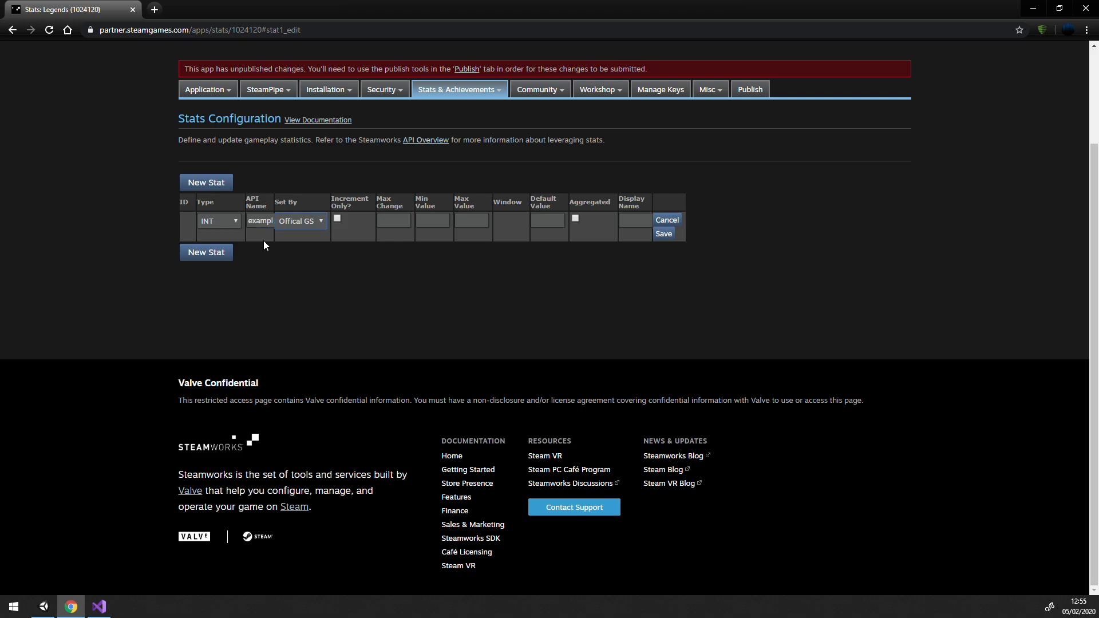
{"action": "left_click", "coordinate": [300, 221]}
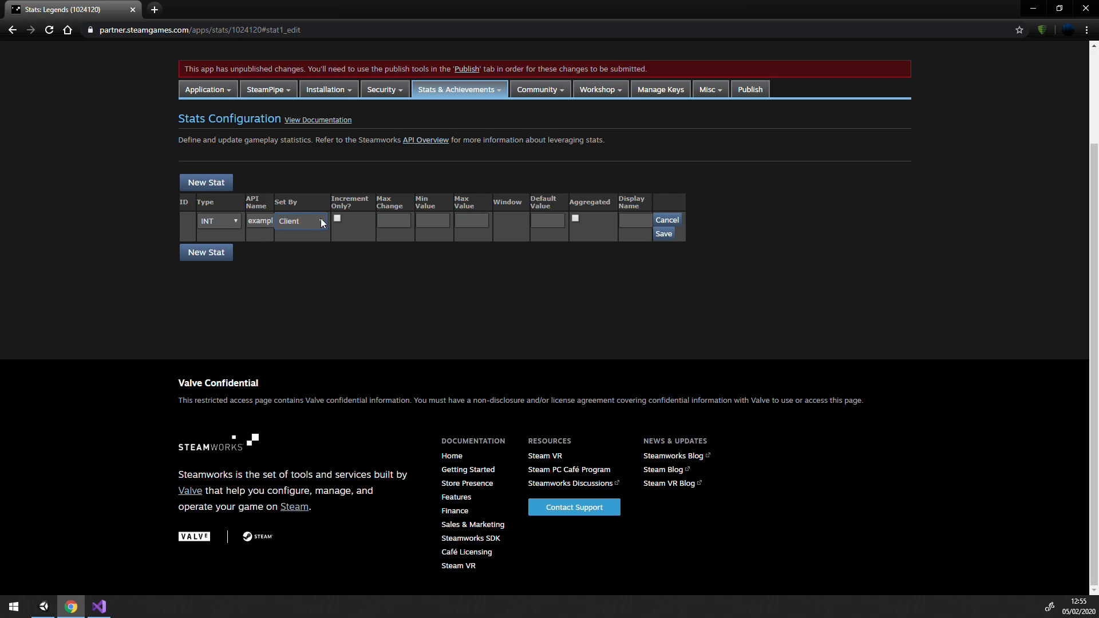
{"action": "left_click", "coordinate": [300, 221]}
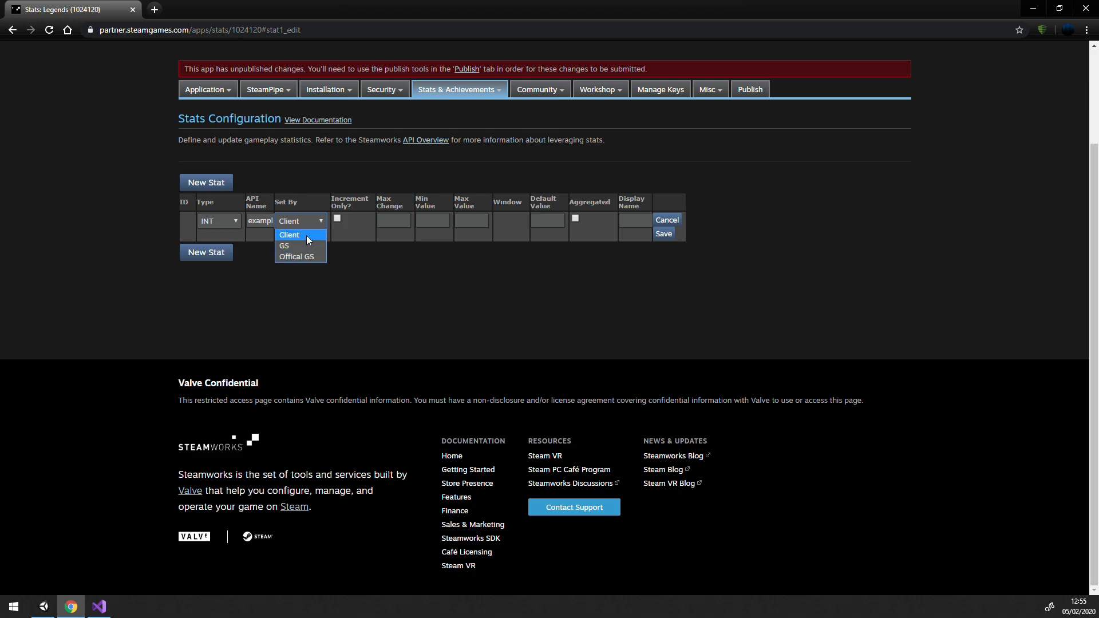
{"action": "left_click", "coordinate": [289, 235]}
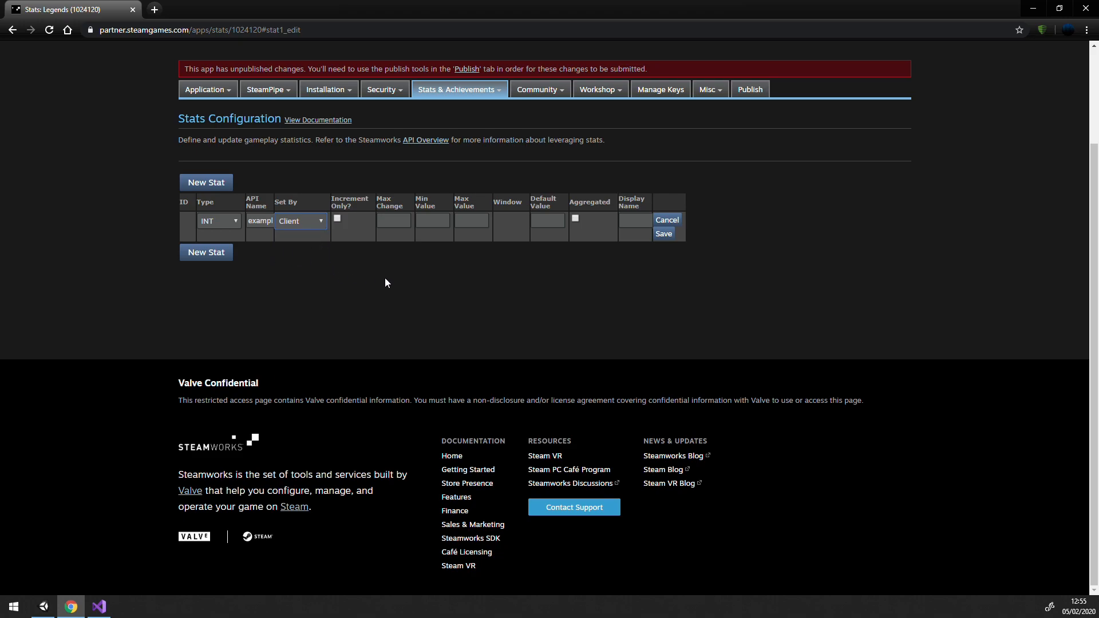
{"action": "left_click", "coordinate": [548, 221]}
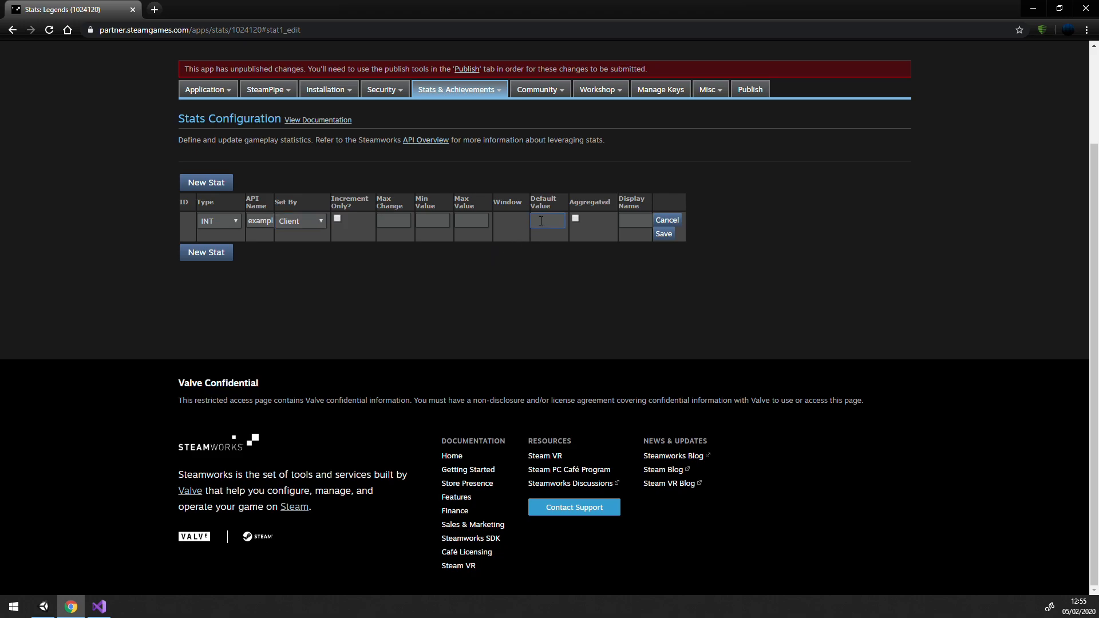
{"action": "type", "text": "0"}
{"action": "left_click", "coordinate": [636, 221]}
{"action": "type", "text": "Example"}
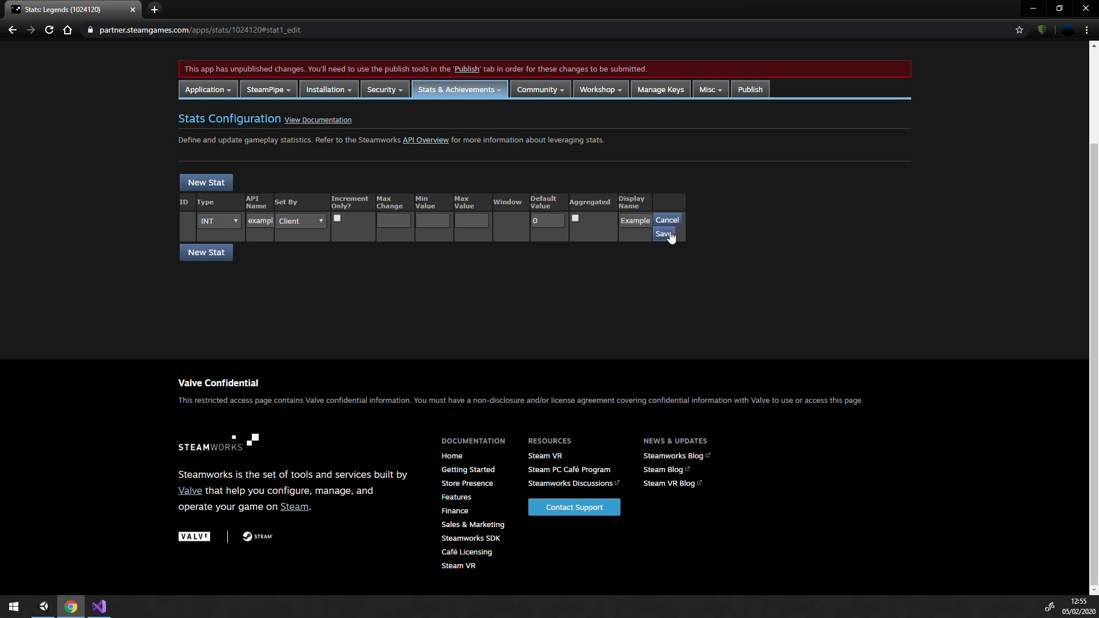
{"action": "left_click", "coordinate": [663, 234]}
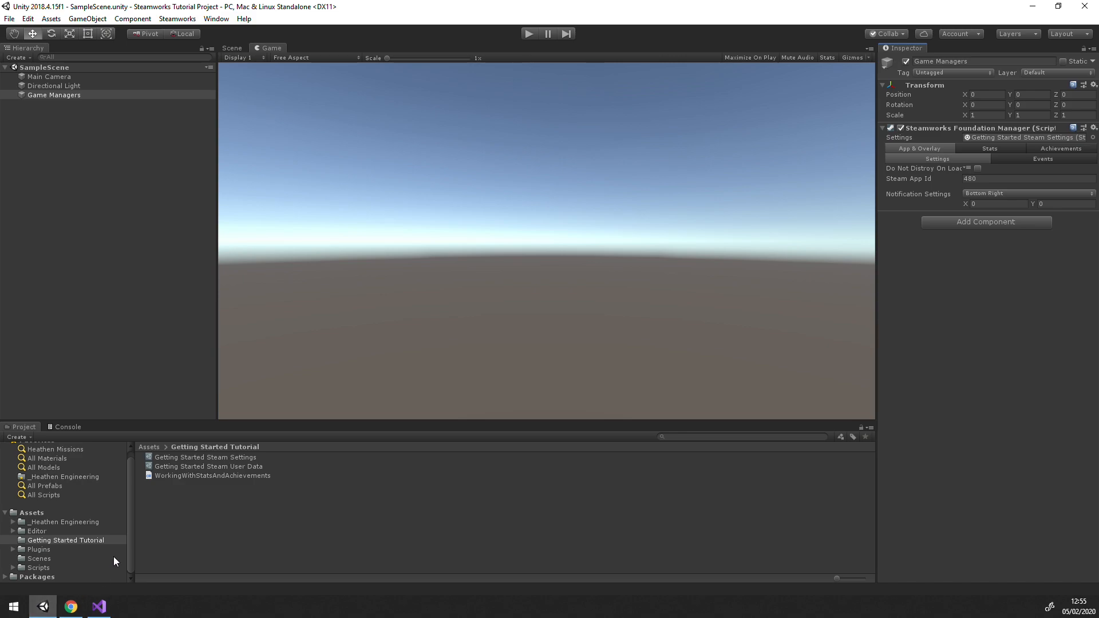
- Create an Int Stat Data asset 'Example 1 Stat Data' with stat name example_1 in the tutorial folder
{"action": "right_click", "coordinate": [66, 539]}
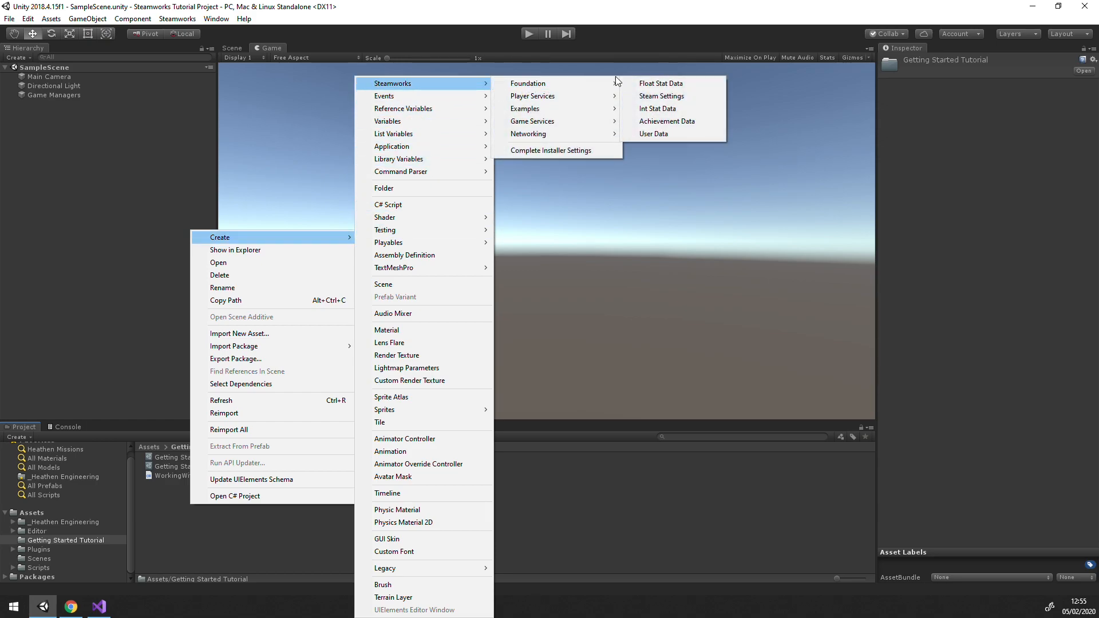
{"action": "mouse_move", "coordinate": [657, 109]}
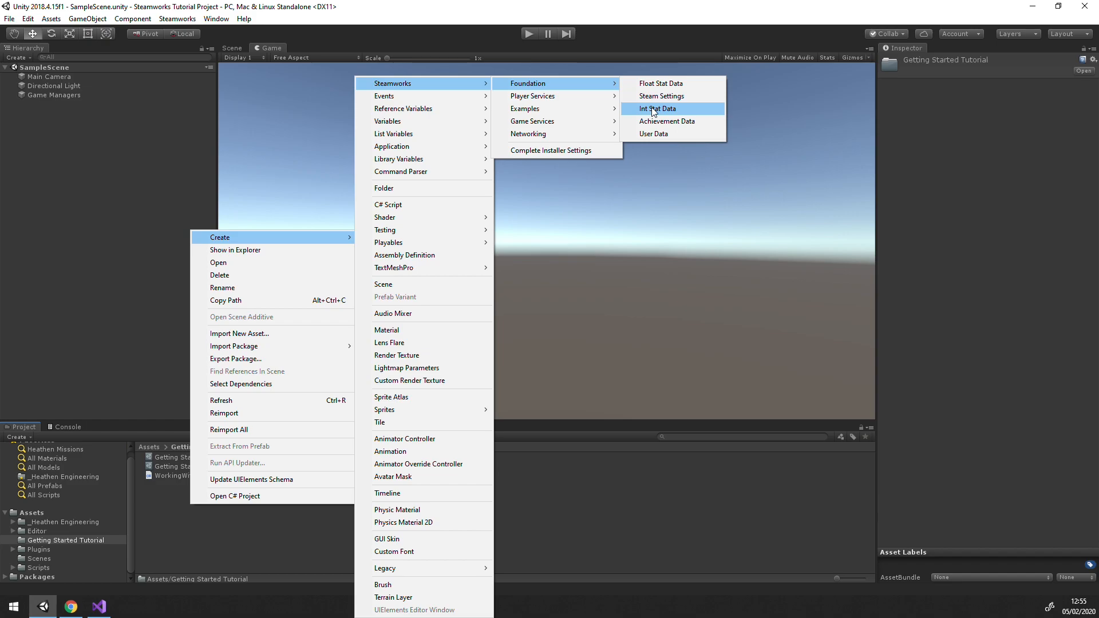
{"action": "left_click", "coordinate": [657, 108]}
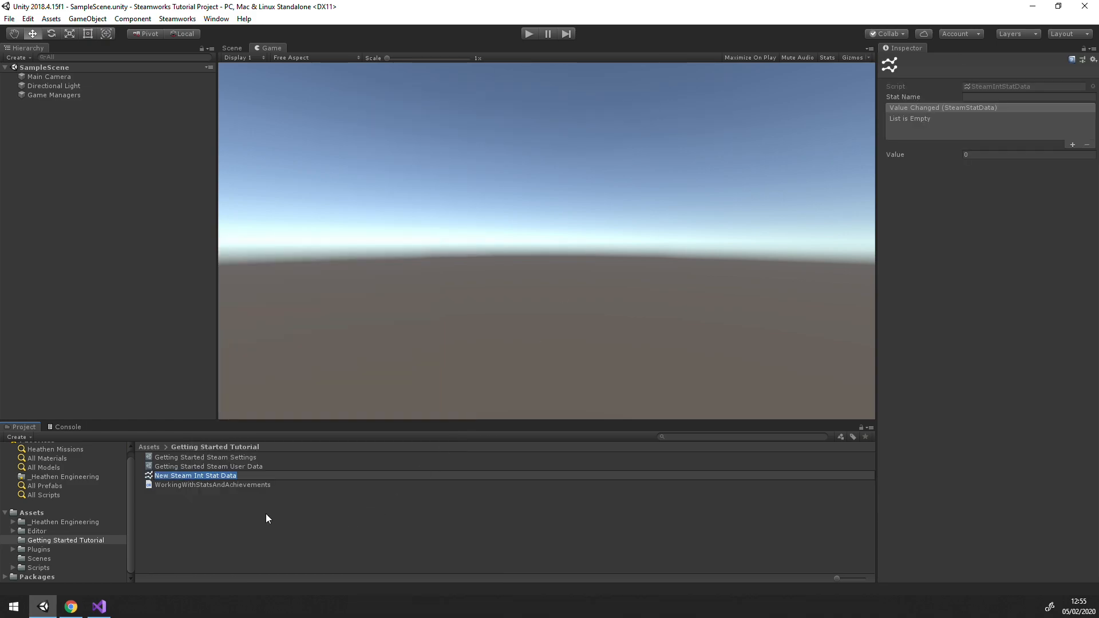
{"action": "type", "text": "Example"}
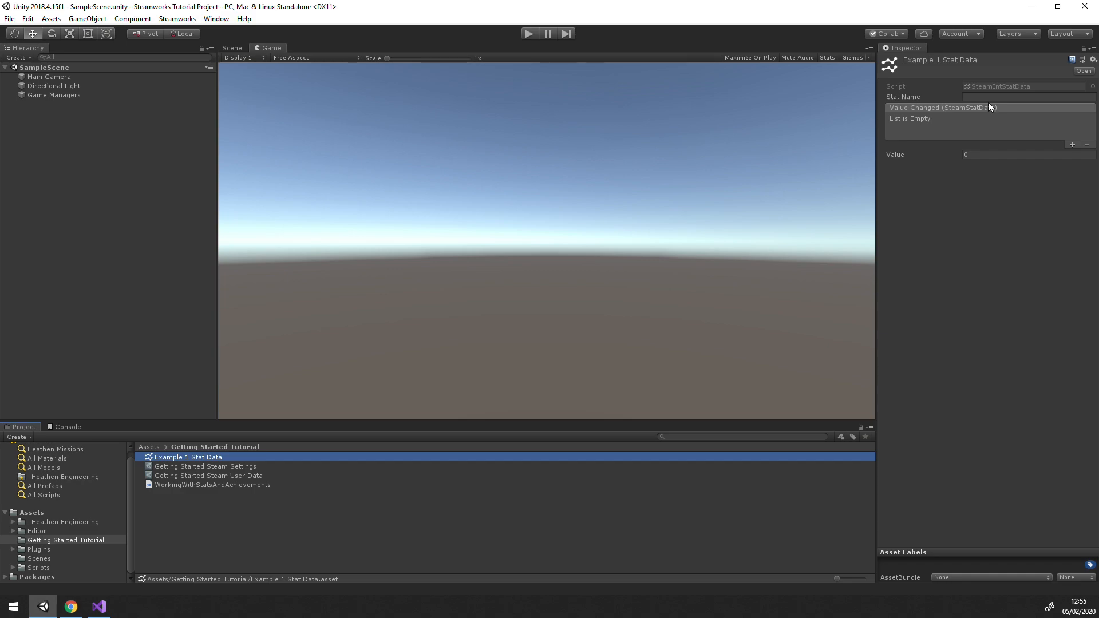
{"action": "type", "text": "example_1"}
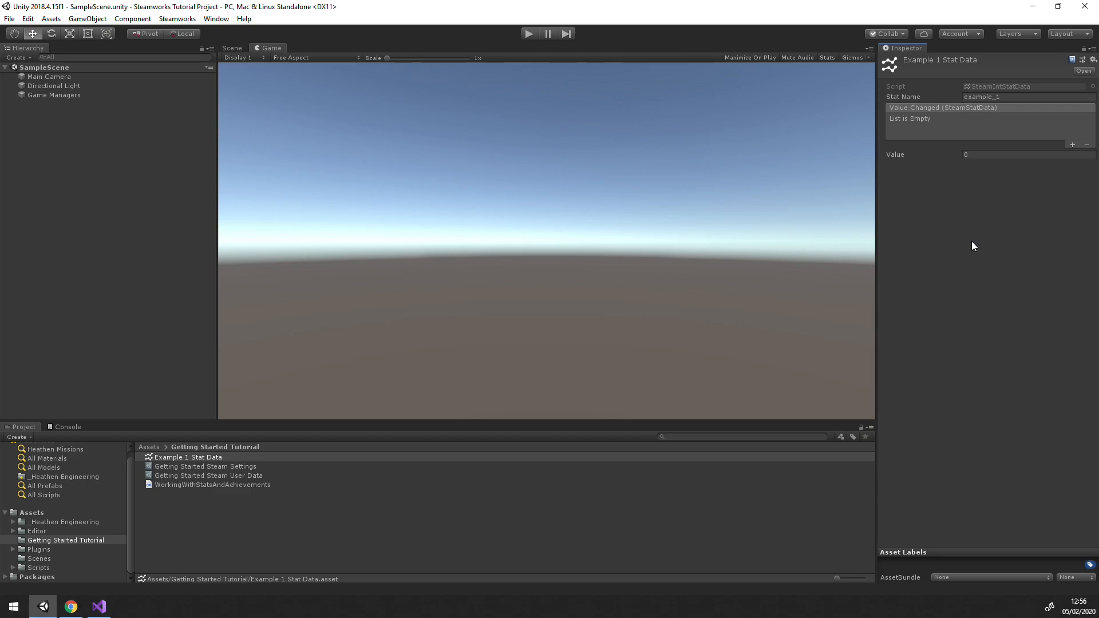
- Add the new stat asset to the Game Managers Foundation Manager's Stats list
{"action": "left_click", "coordinate": [54, 95]}
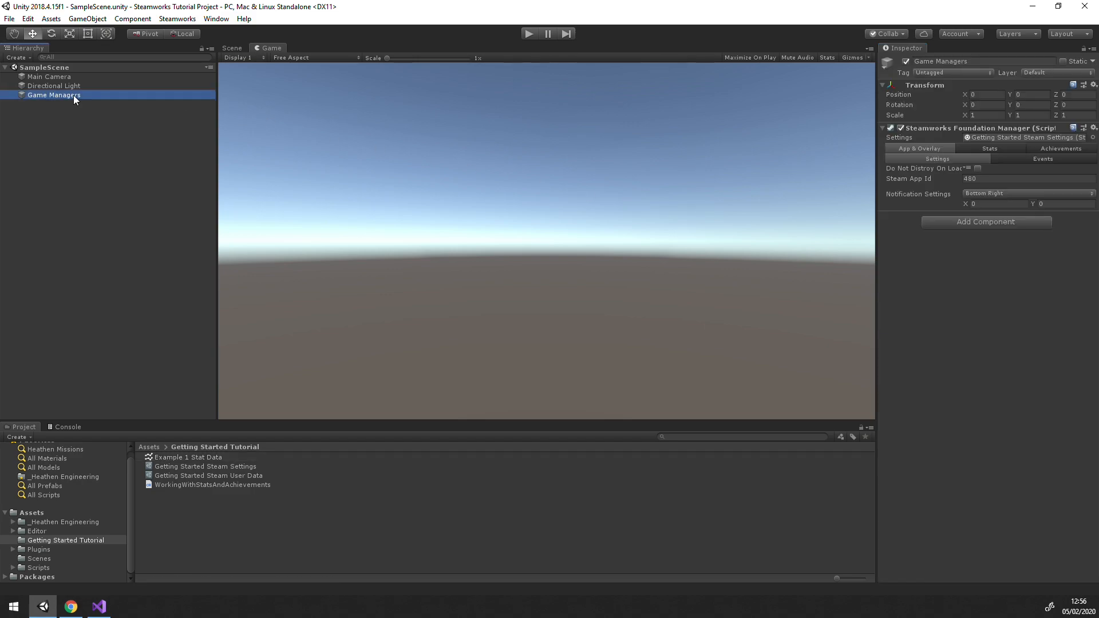
{"action": "left_click", "coordinate": [990, 148]}
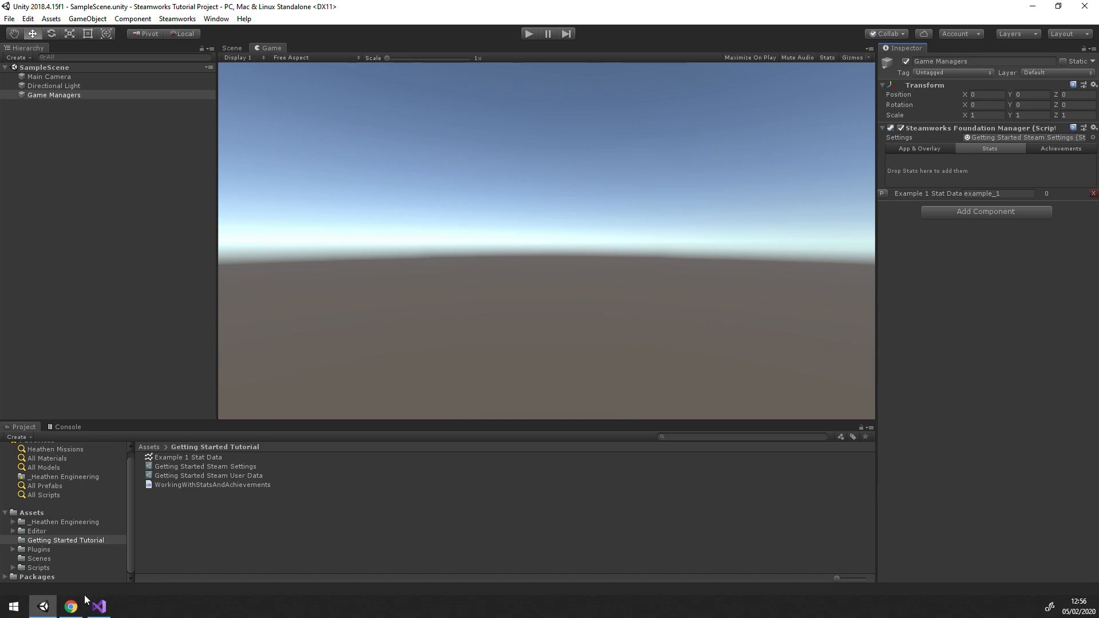
{"action": "left_click", "coordinate": [71, 607]}
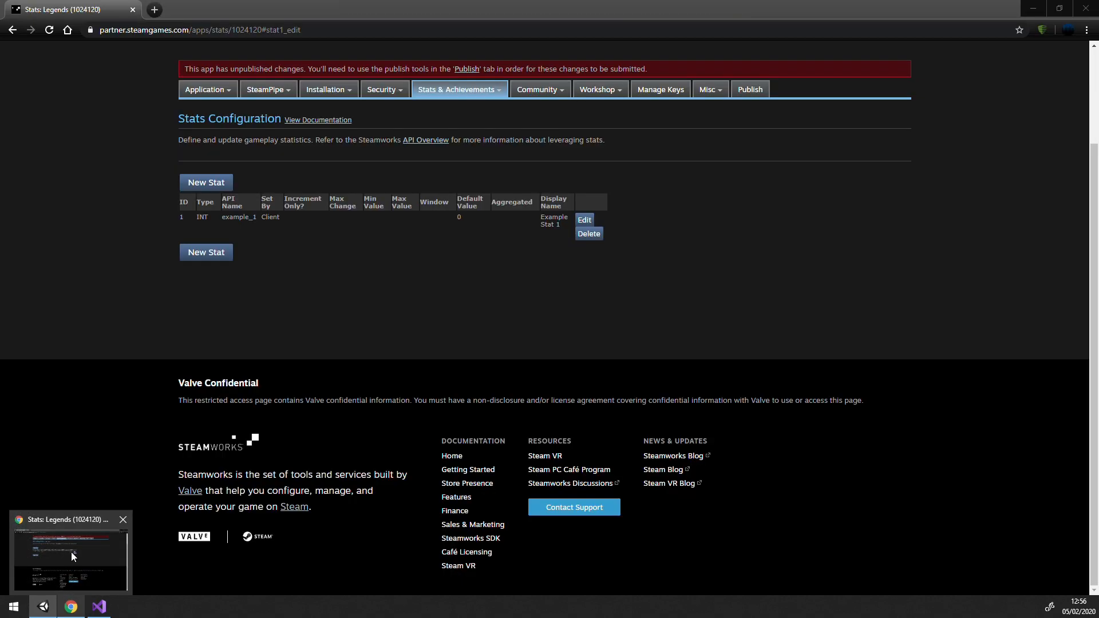
- Create and save client-set achievement ExampleAchievement_2_0 with a display name and description
{"action": "left_click", "coordinate": [457, 89]}
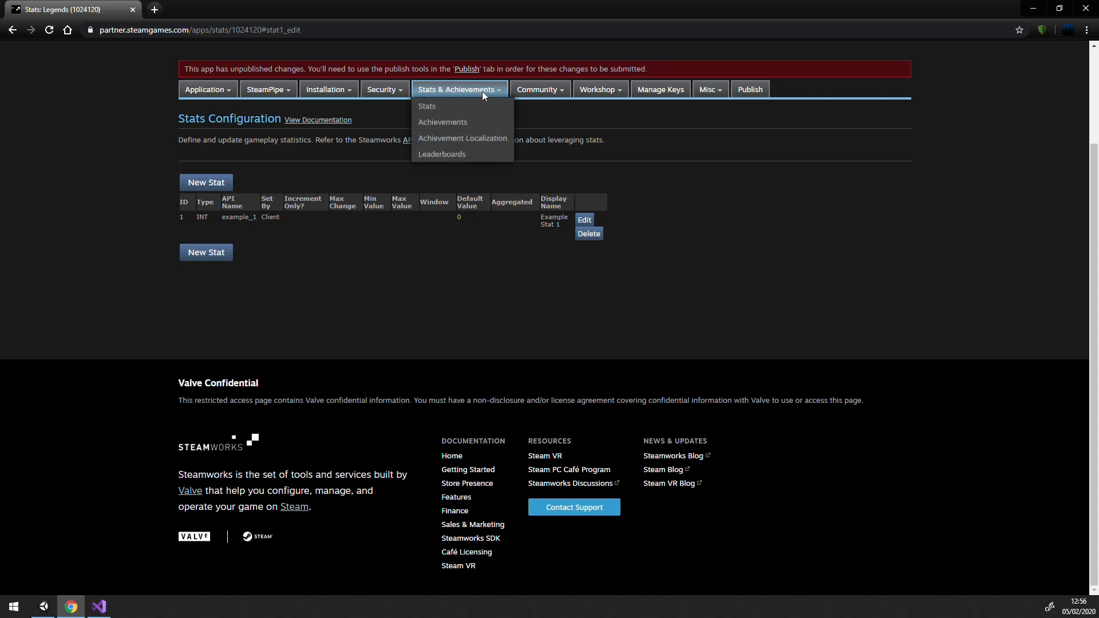
{"action": "left_click", "coordinate": [442, 123]}
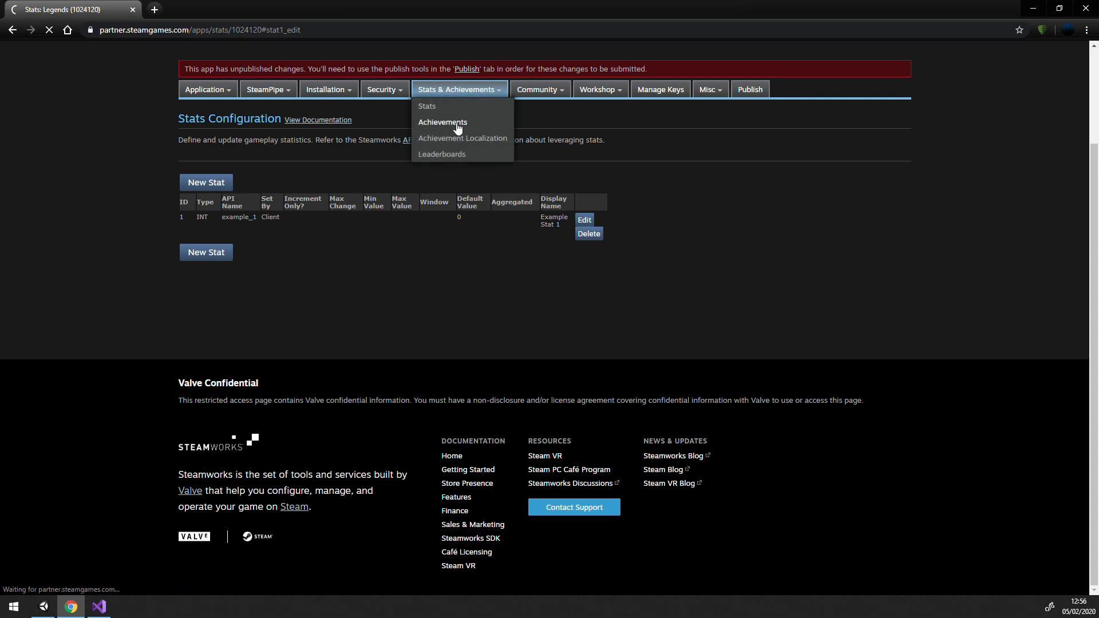
{"action": "left_click", "coordinate": [442, 123]}
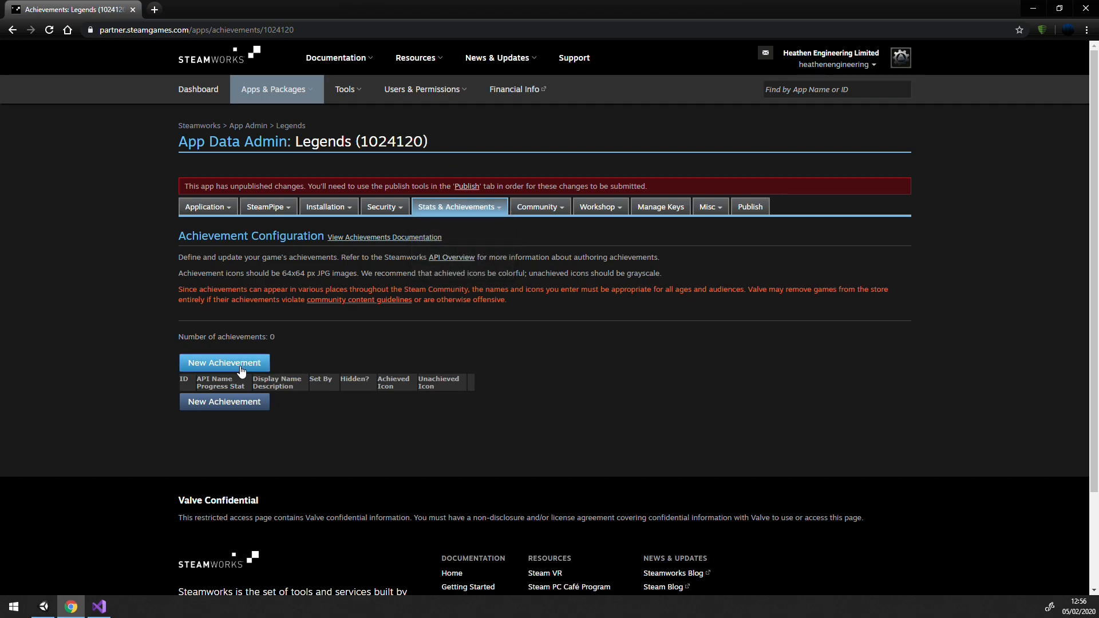
{"action": "left_click", "coordinate": [224, 363]}
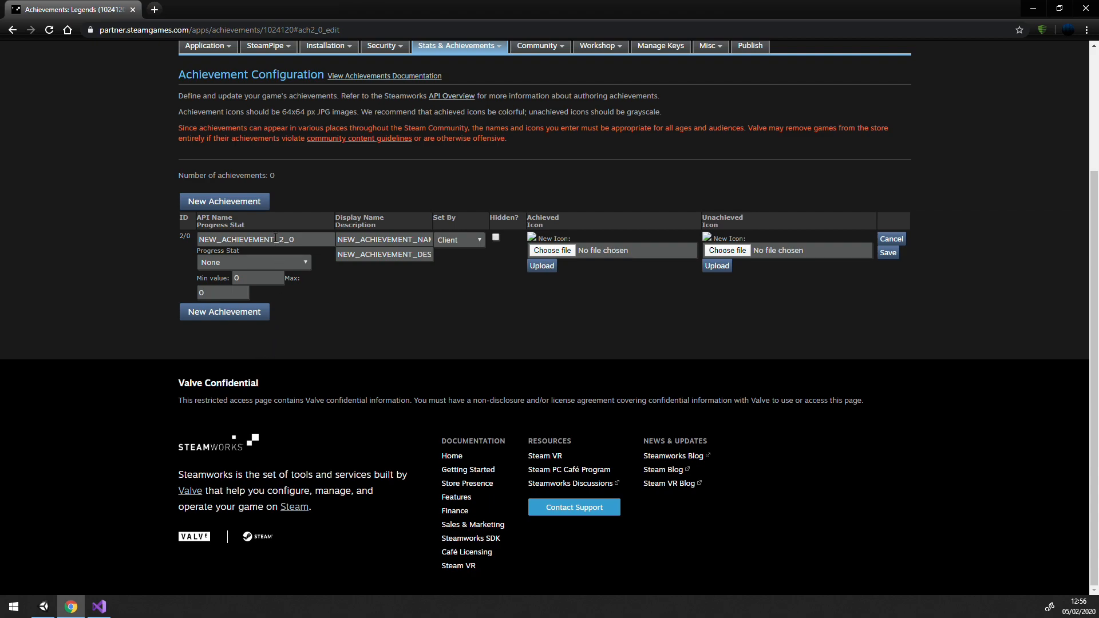
{"action": "triple_click", "coordinate": [255, 240]}
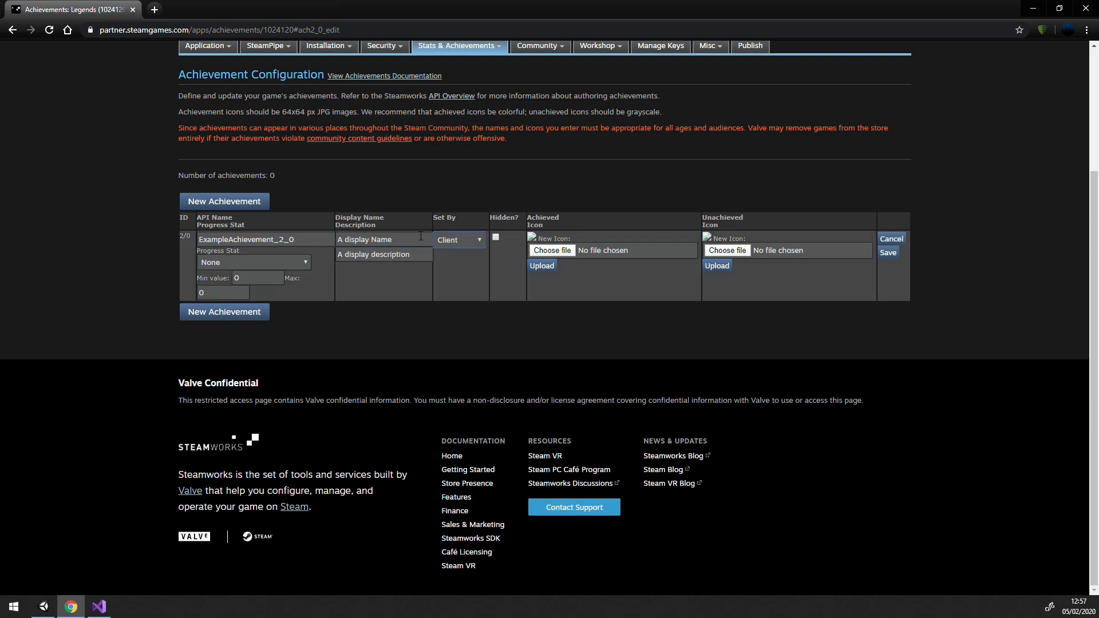
{"action": "left_click", "coordinate": [888, 252]}
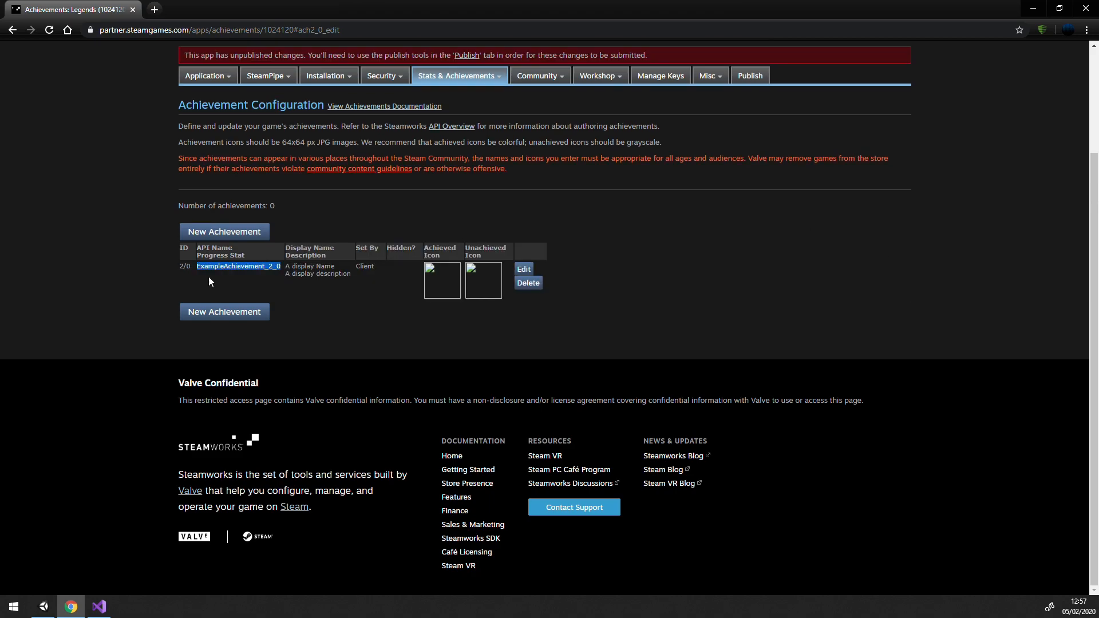
- Create the Example Achievment Data asset for ExampleAchievement_2_0, list it in the manager's Achievements, switch to Visual Studio
{"action": "left_click", "coordinate": [99, 607]}
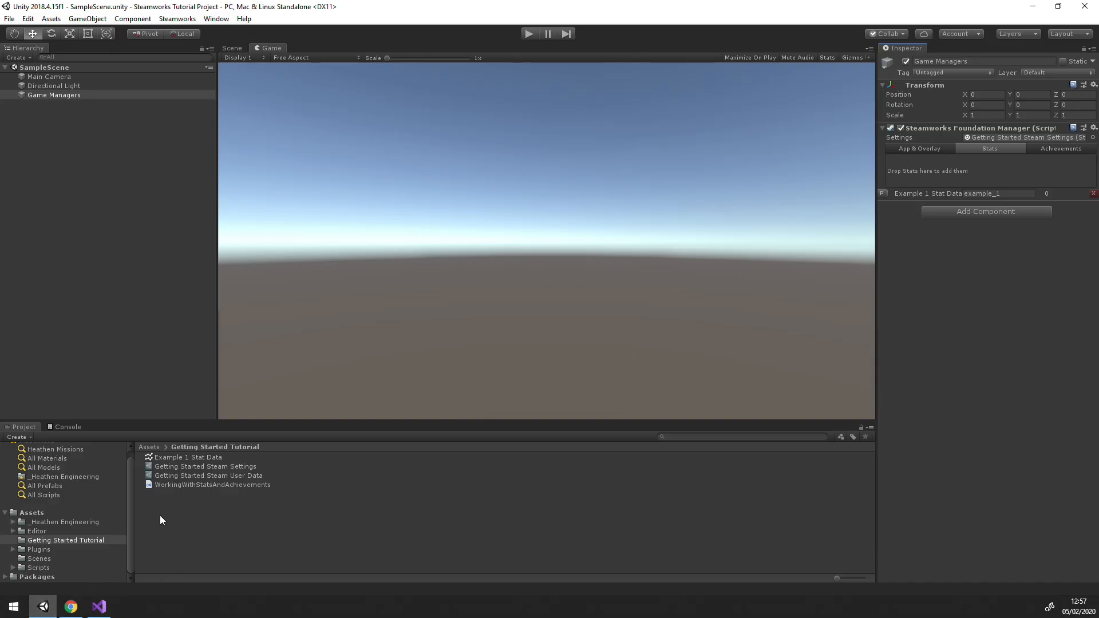
{"action": "right_click", "coordinate": [160, 519]}
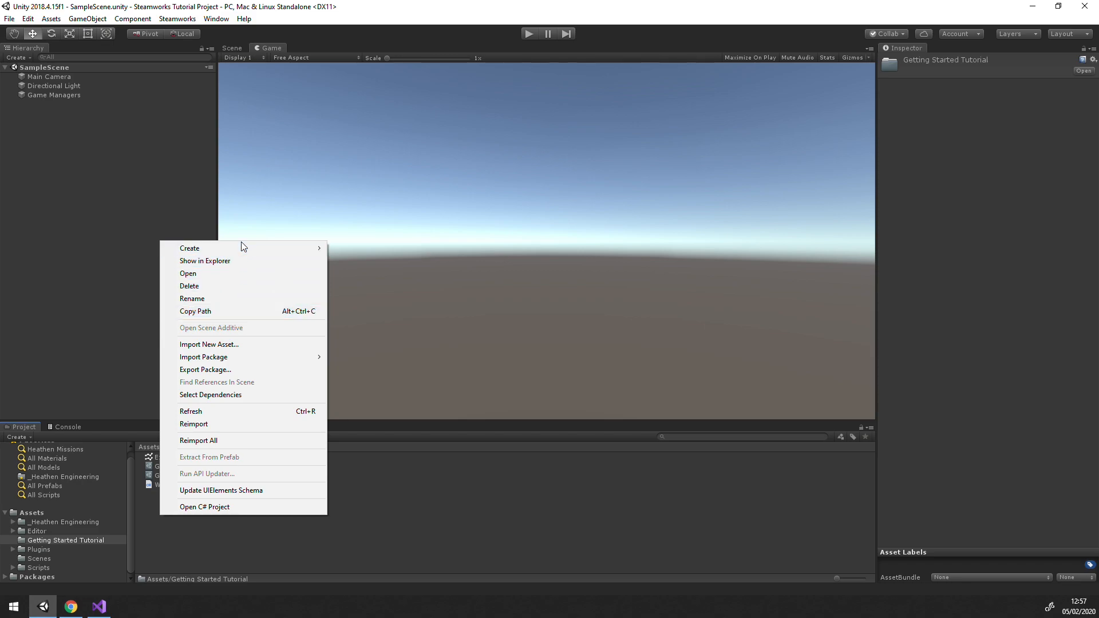
{"action": "mouse_move", "coordinate": [189, 248]}
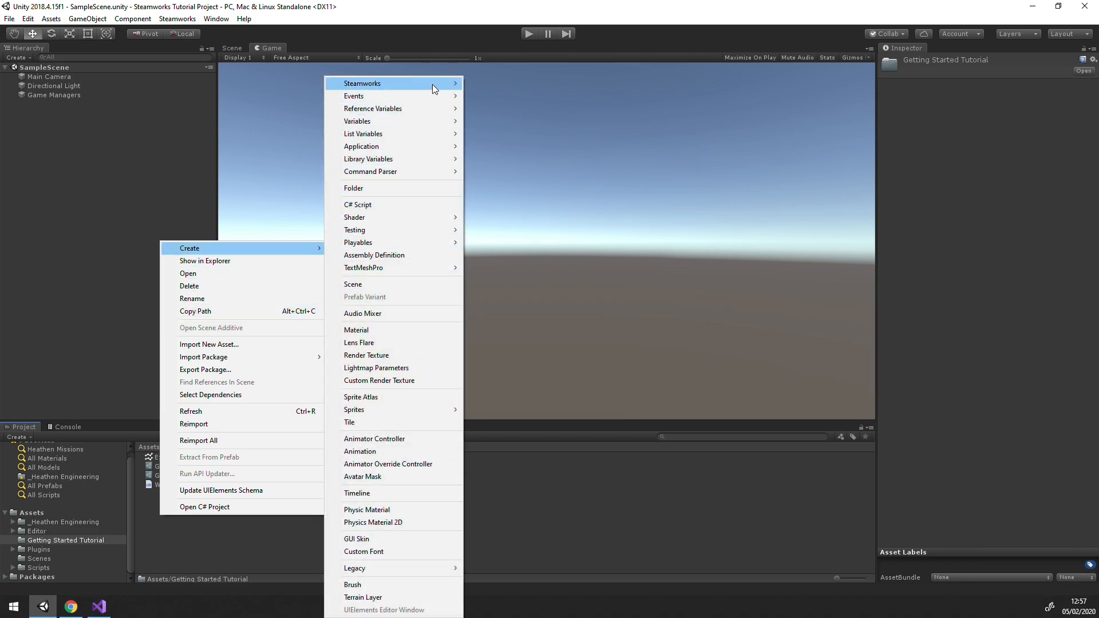
{"action": "mouse_move", "coordinate": [363, 84]}
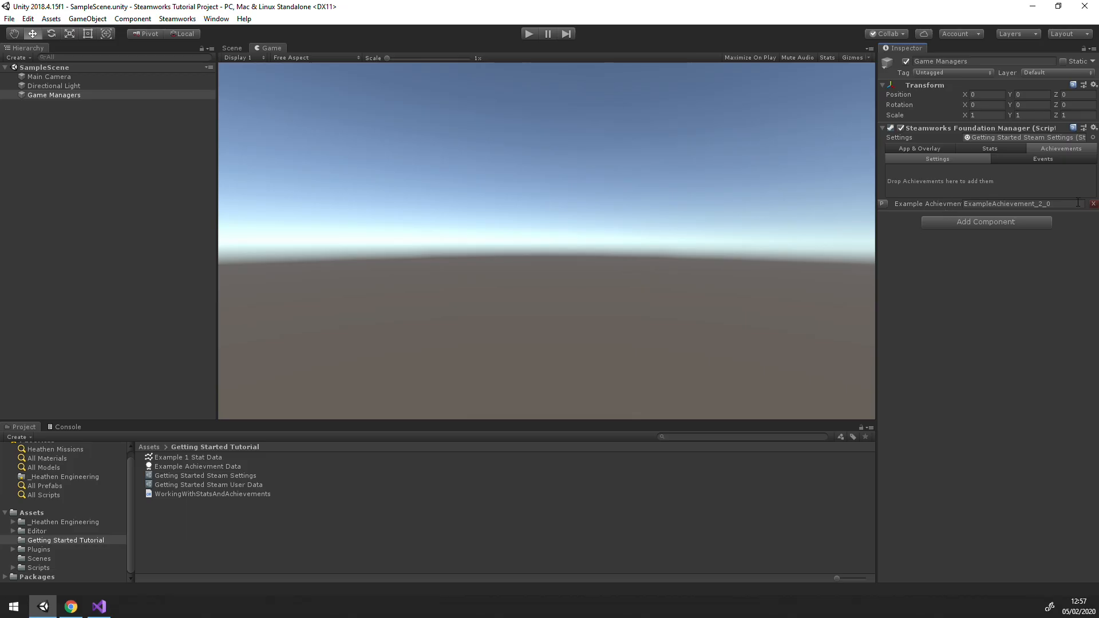
{"action": "left_click", "coordinate": [96, 607]}
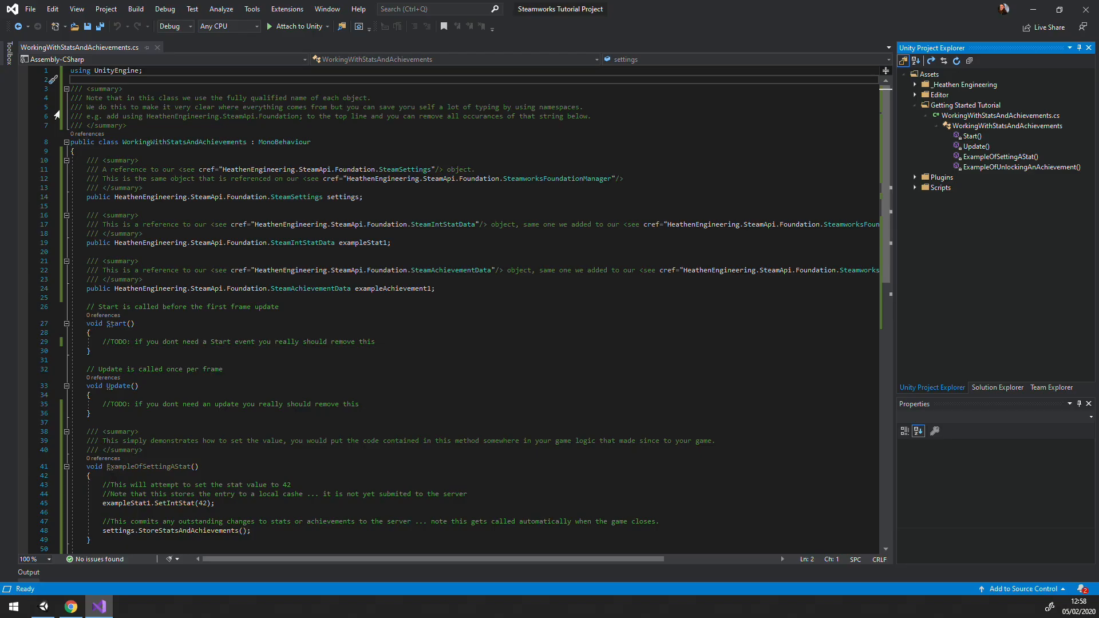